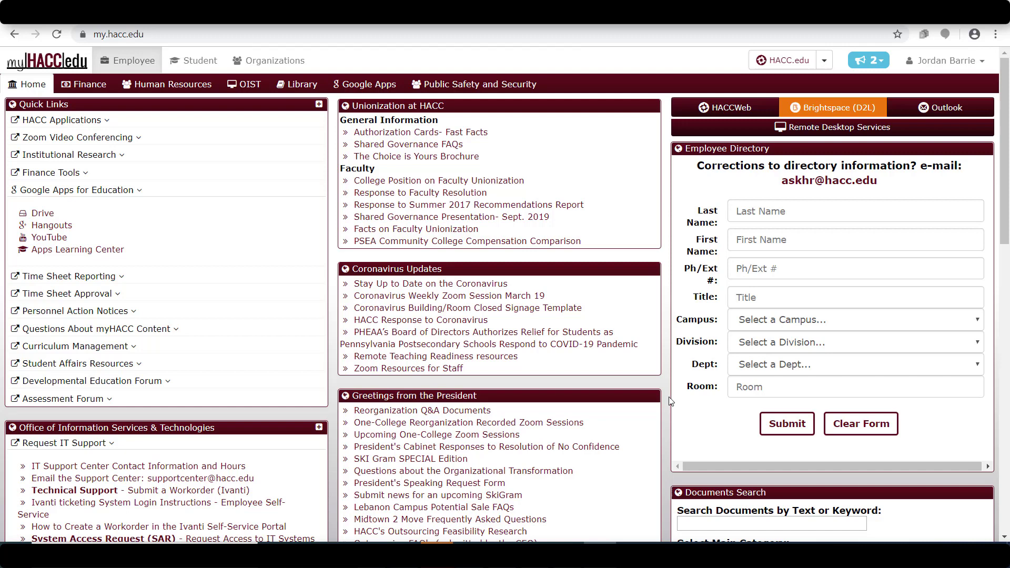
# - Launch YouTube from the myHACC portal's Google Apps for Education quick links
pyautogui.click(64, 120)
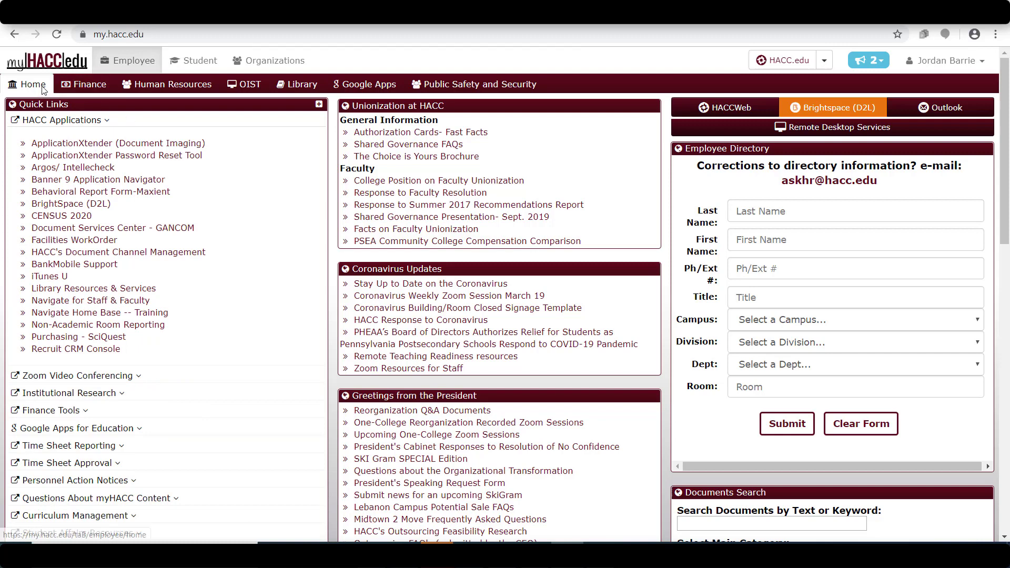
pyautogui.moveTo(32, 84)
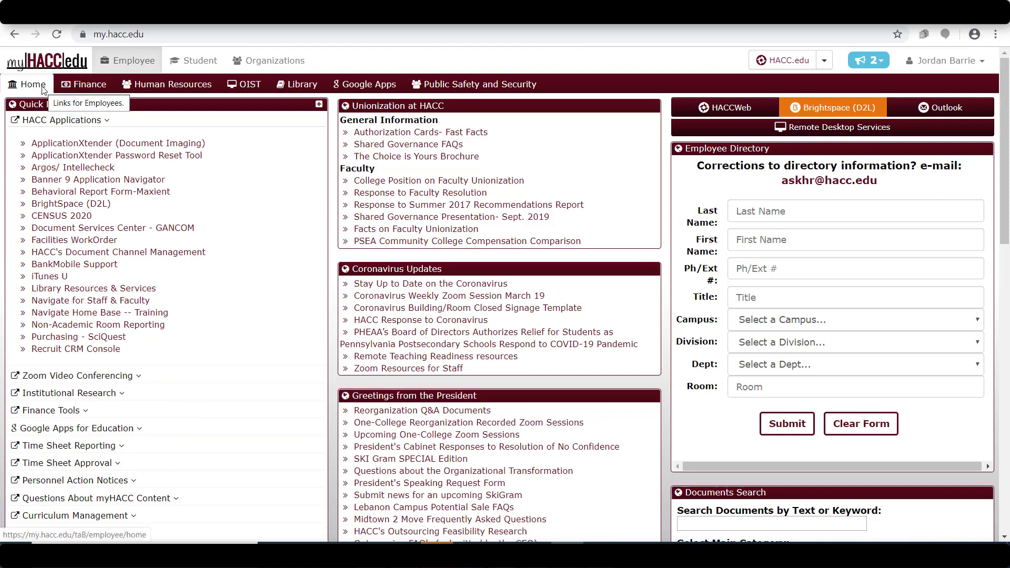
pyautogui.moveTo(216, 275)
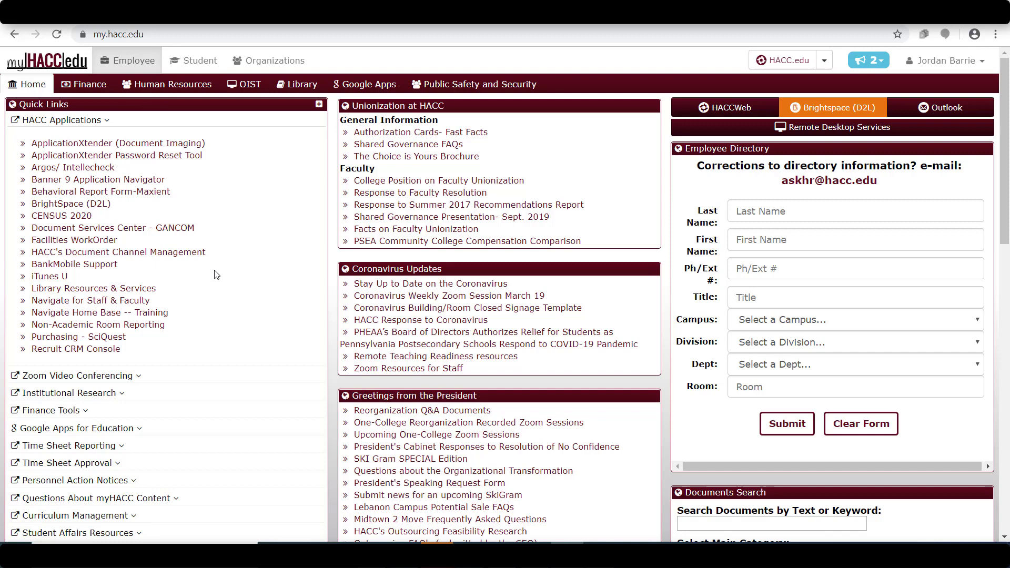
pyautogui.moveTo(161, 438)
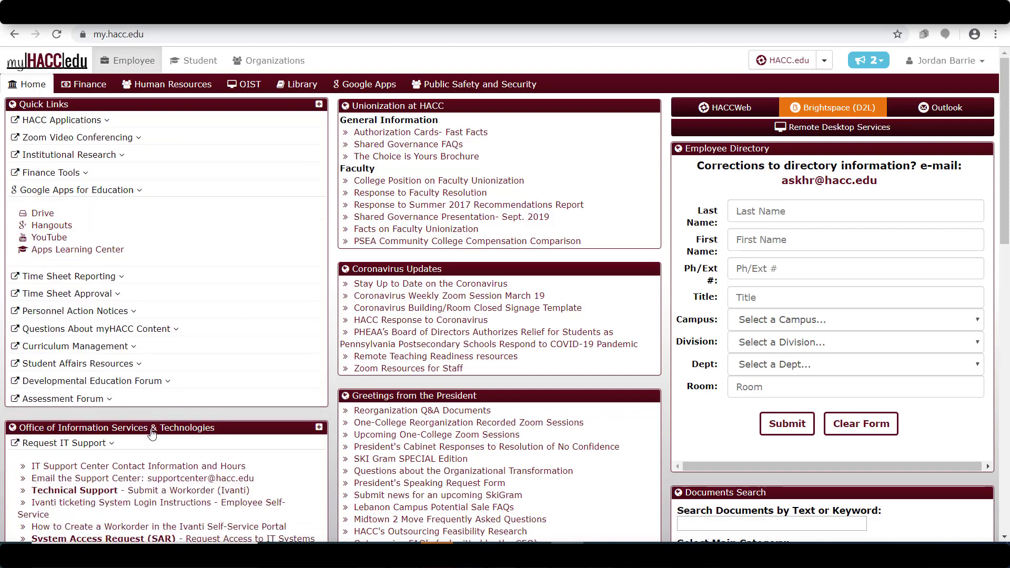
pyautogui.moveTo(49, 236)
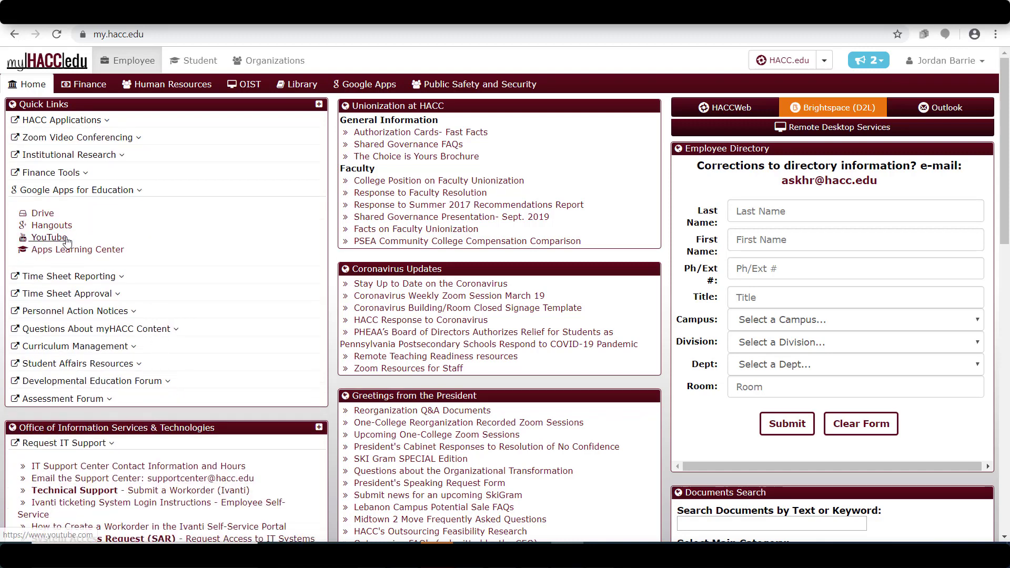
pyautogui.click(47, 237)
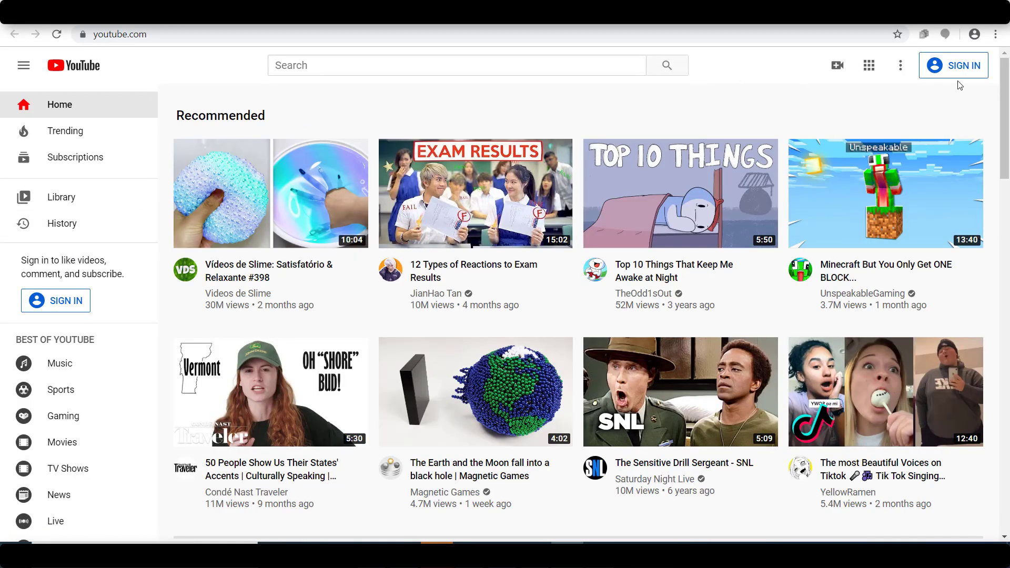
pyautogui.moveTo(975, 77)
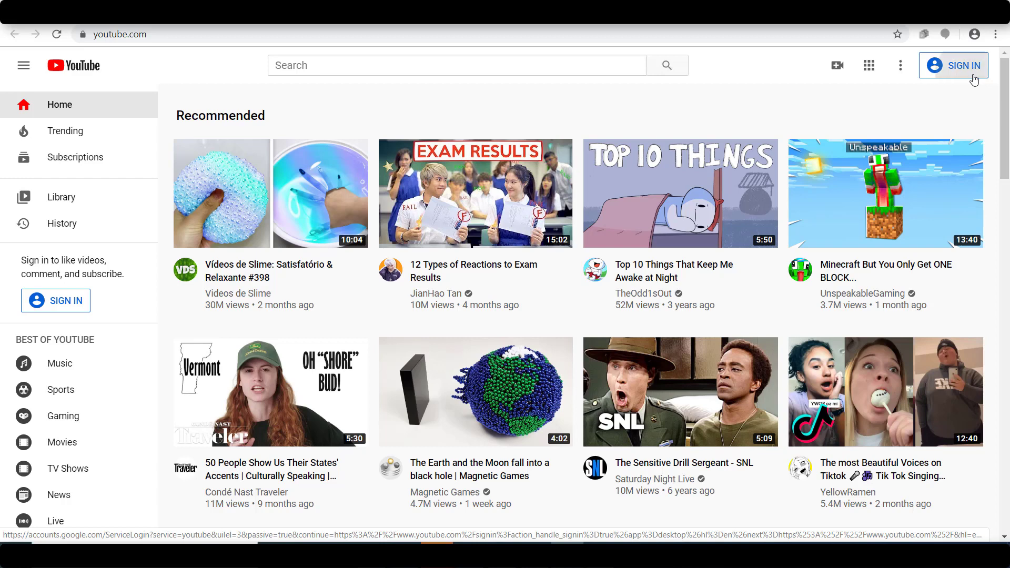
# - Sign in to YouTube with the chosen saved Google account and its password
pyautogui.click(960, 65)
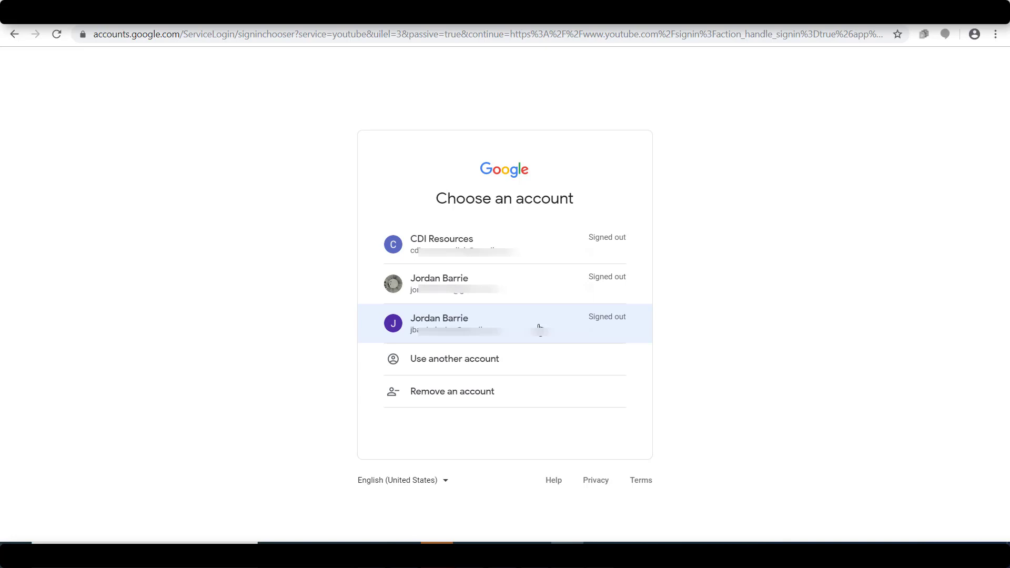
pyautogui.click(504, 323)
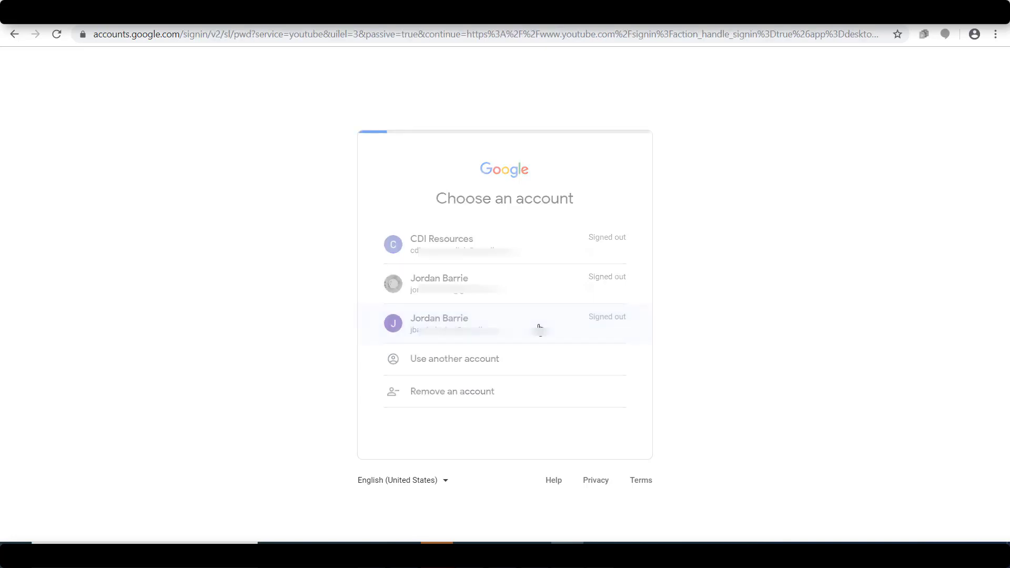
pyautogui.click(439, 324)
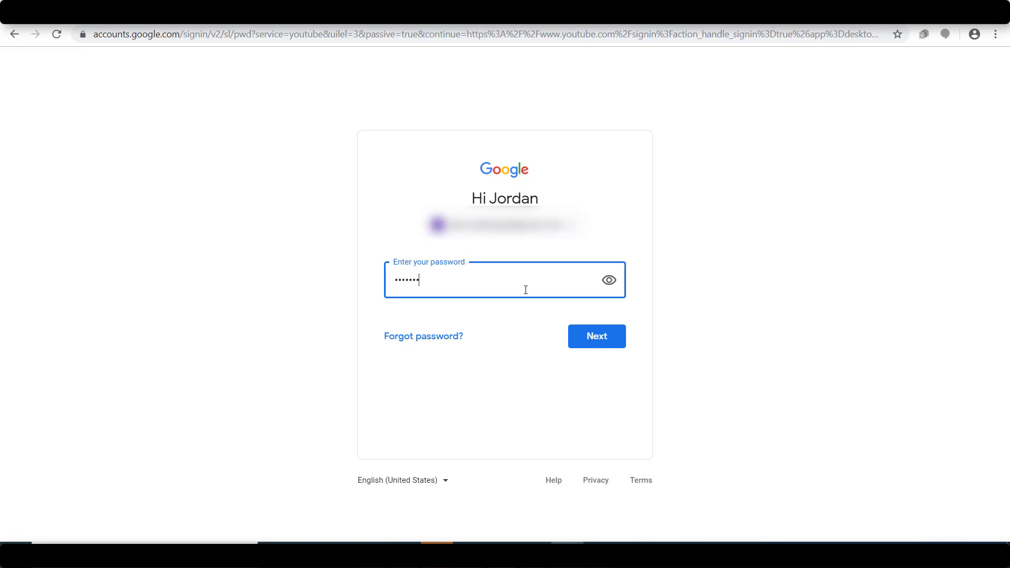
pyautogui.click(596, 336)
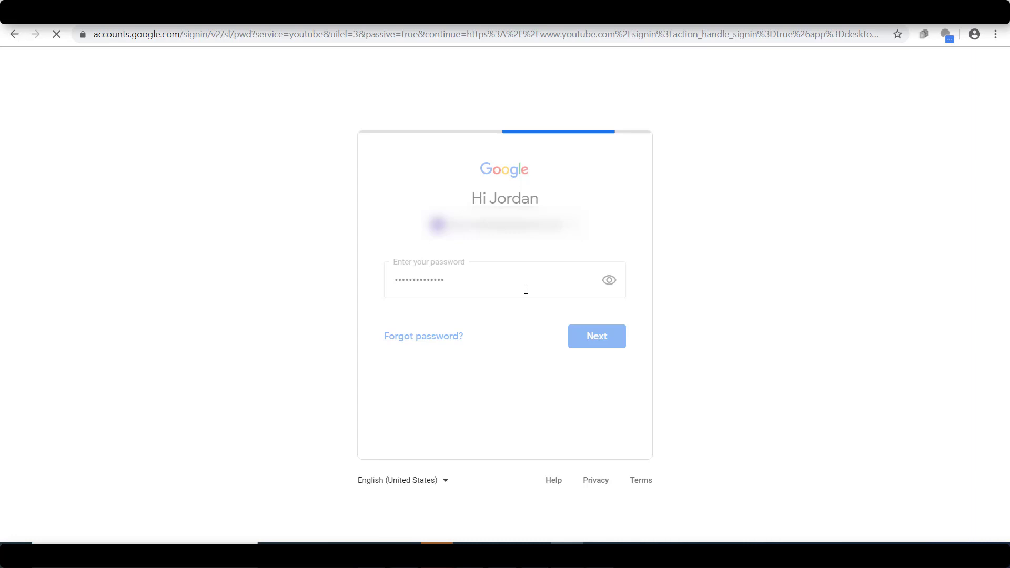
pyautogui.click(596, 336)
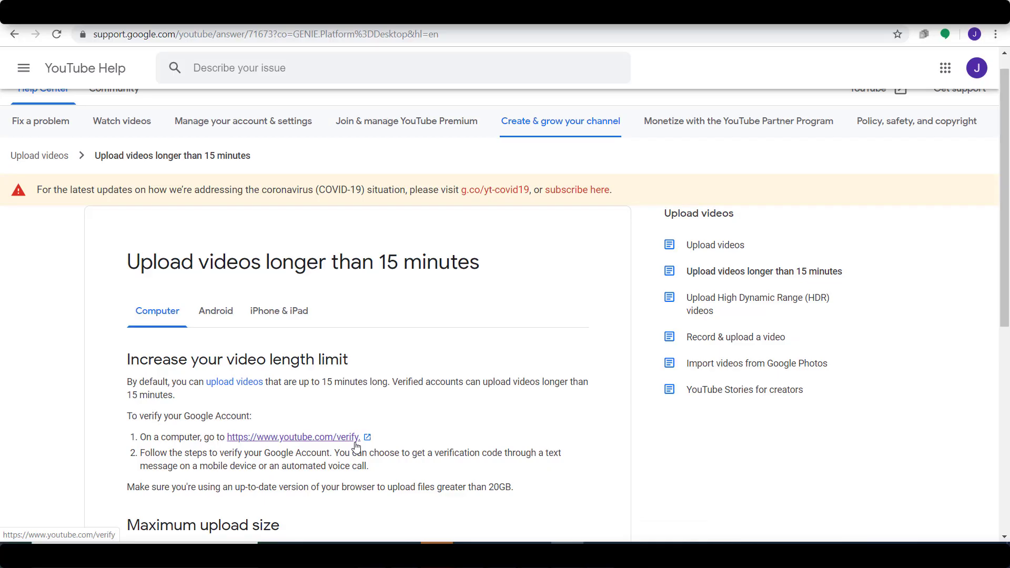
# - From youtube.com/verify, request a texted code and submit the phone number
pyautogui.click(294, 437)
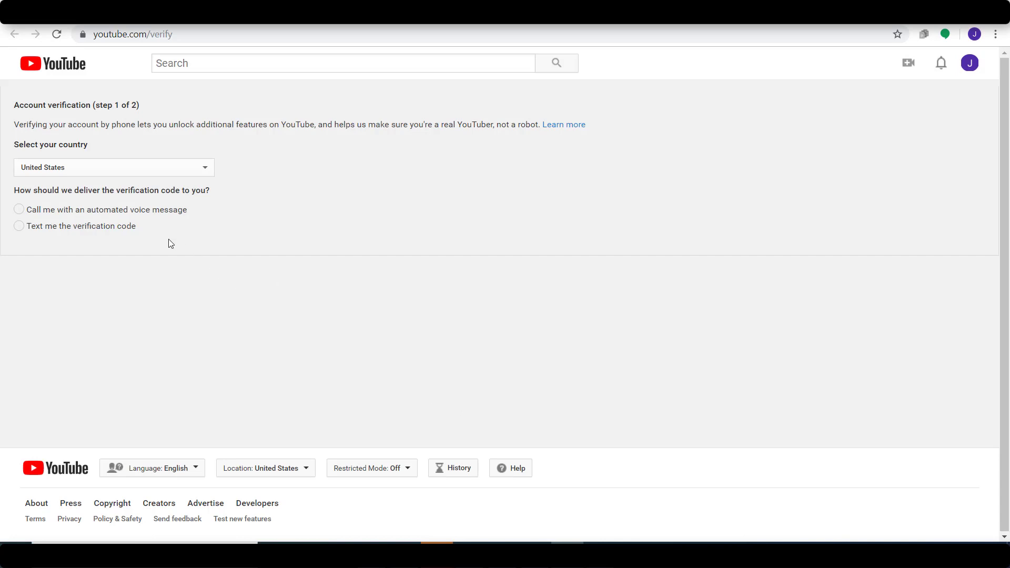
pyautogui.moveTo(153, 247)
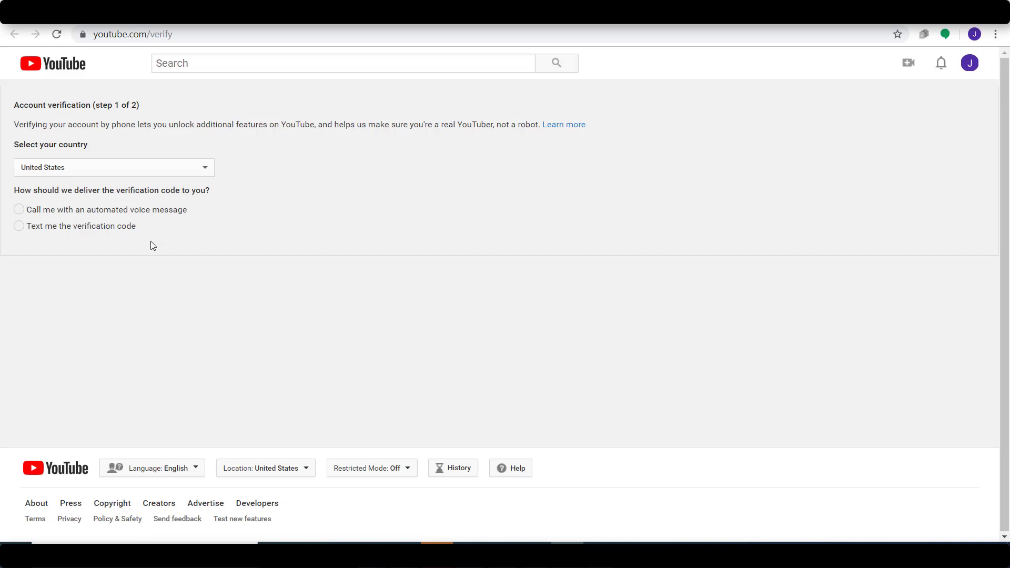
pyautogui.moveTo(126, 244)
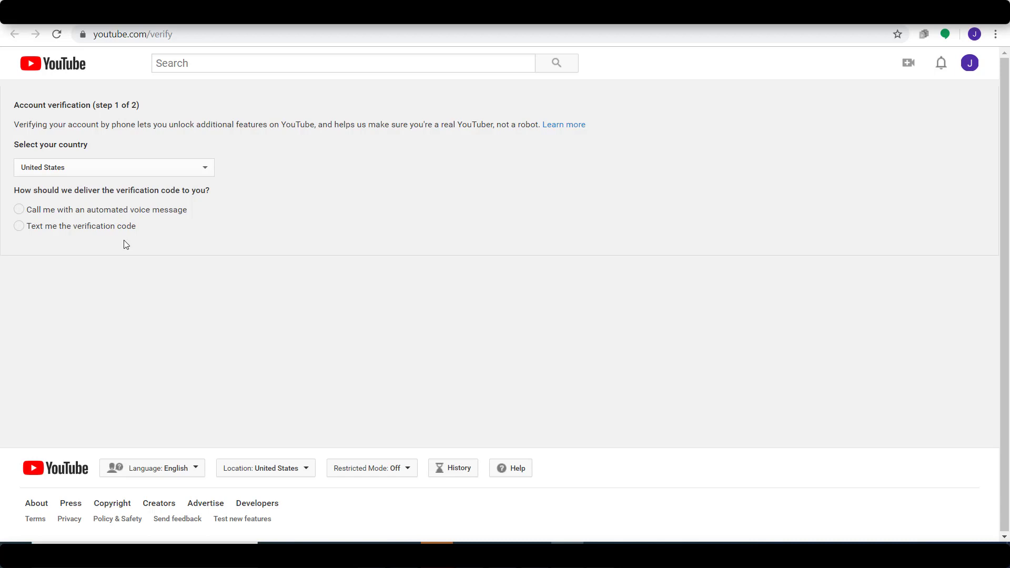
pyautogui.moveTo(116, 246)
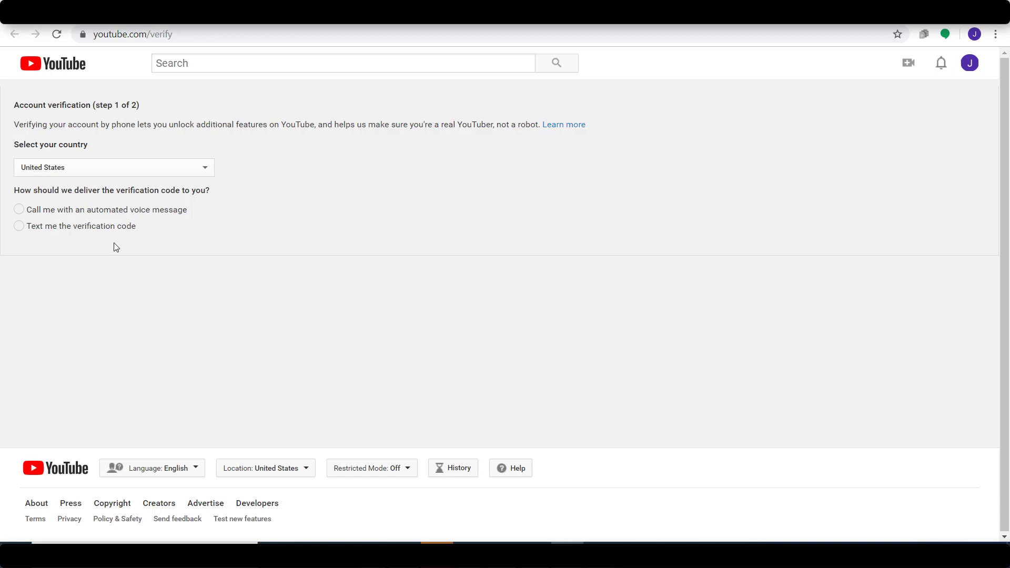
pyautogui.click(19, 225)
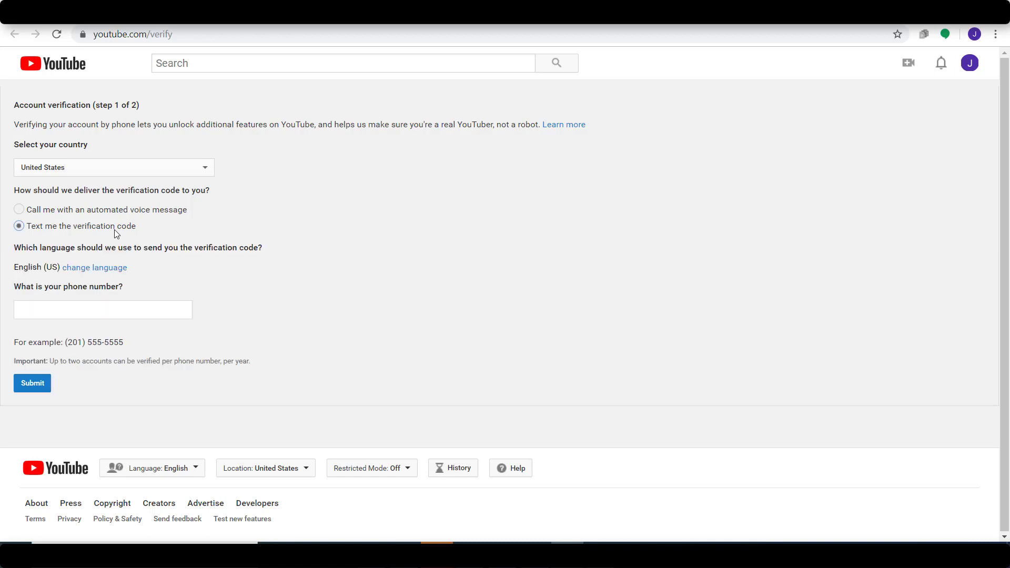
pyautogui.click(103, 309)
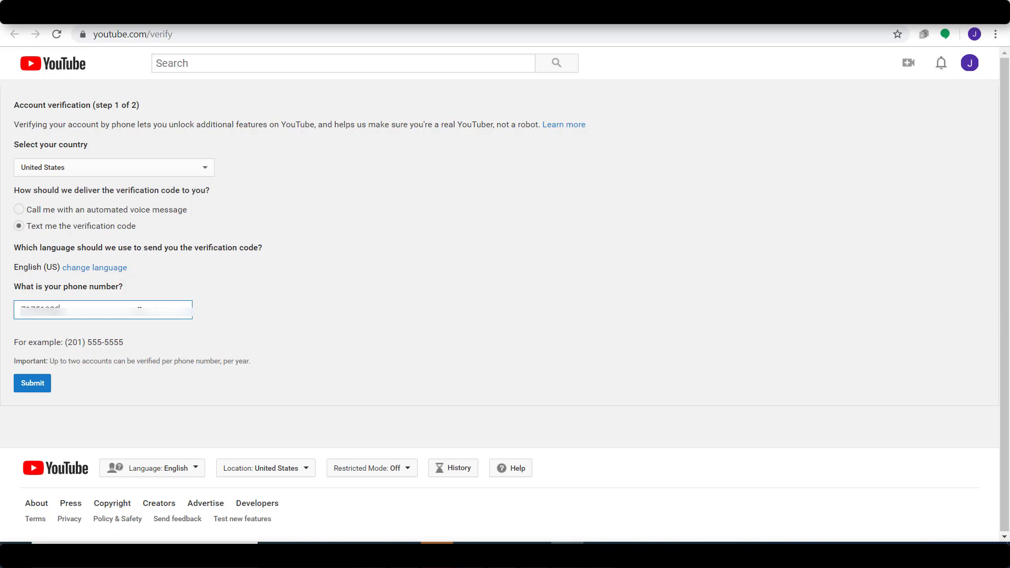
pyautogui.click(32, 383)
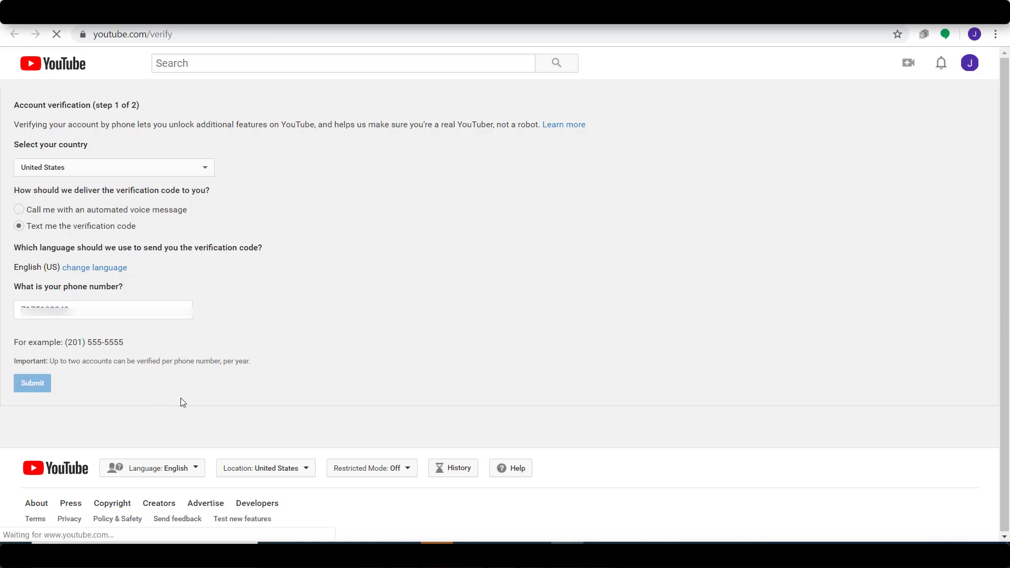
pyautogui.click(33, 383)
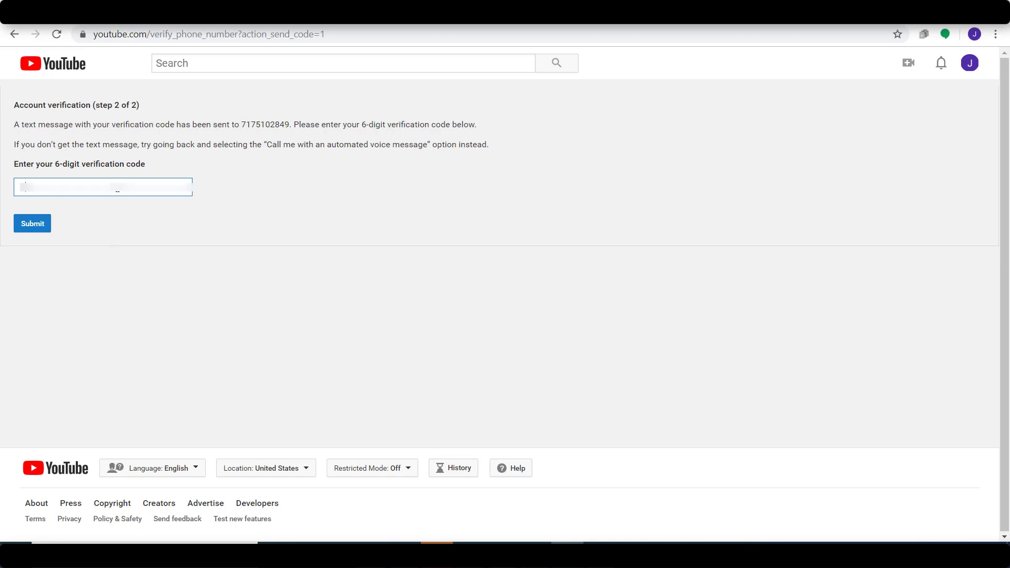
# - Submit the 6-digit verification code and continue past the confirmation
pyautogui.click(33, 224)
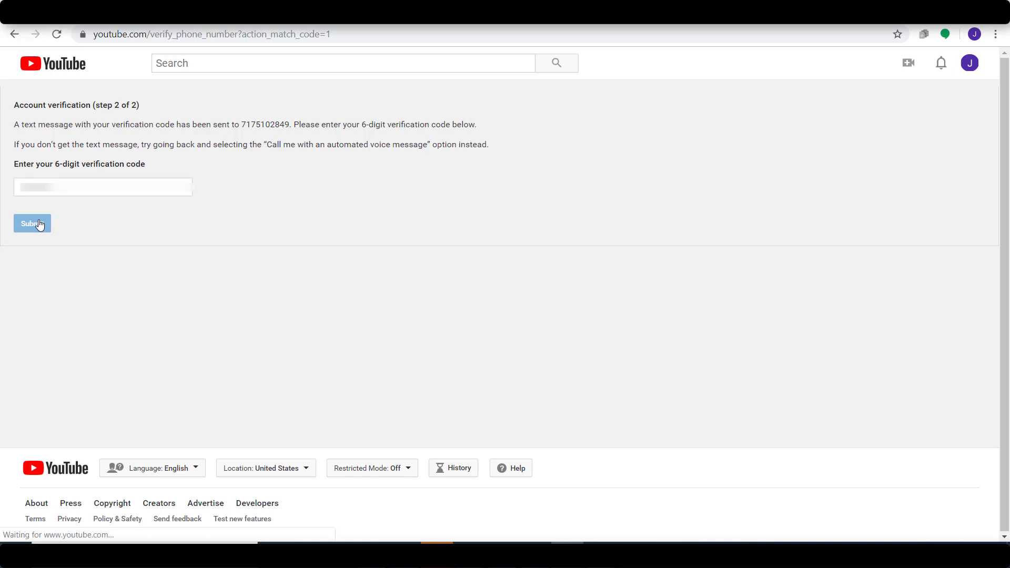
pyautogui.click(31, 223)
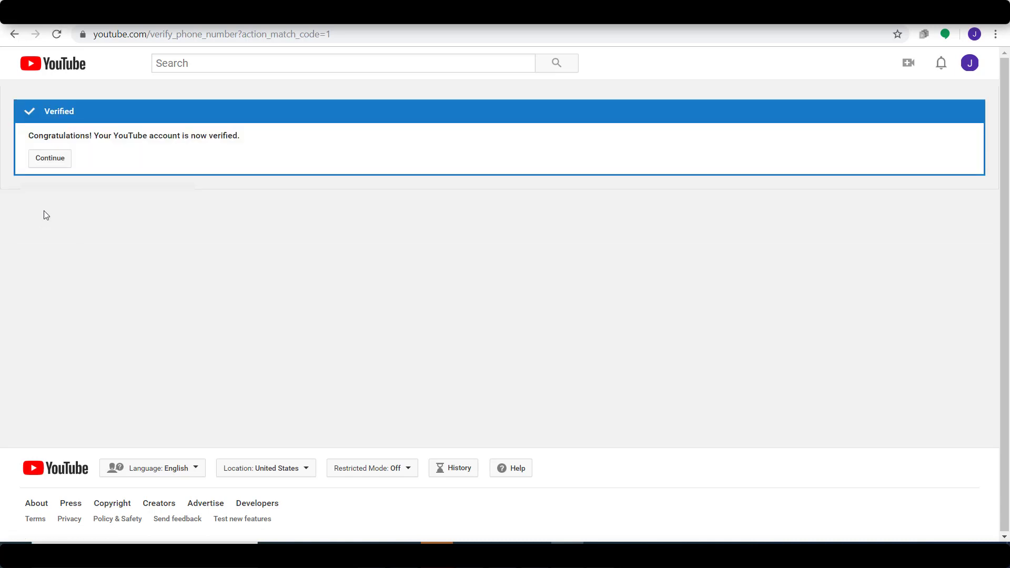
pyautogui.moveTo(57, 161)
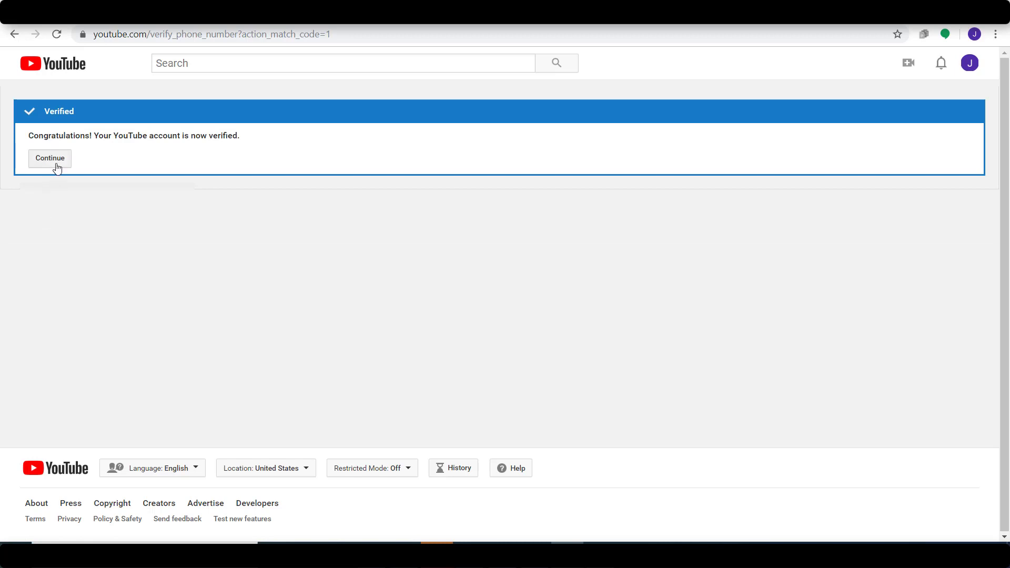
pyautogui.click(49, 158)
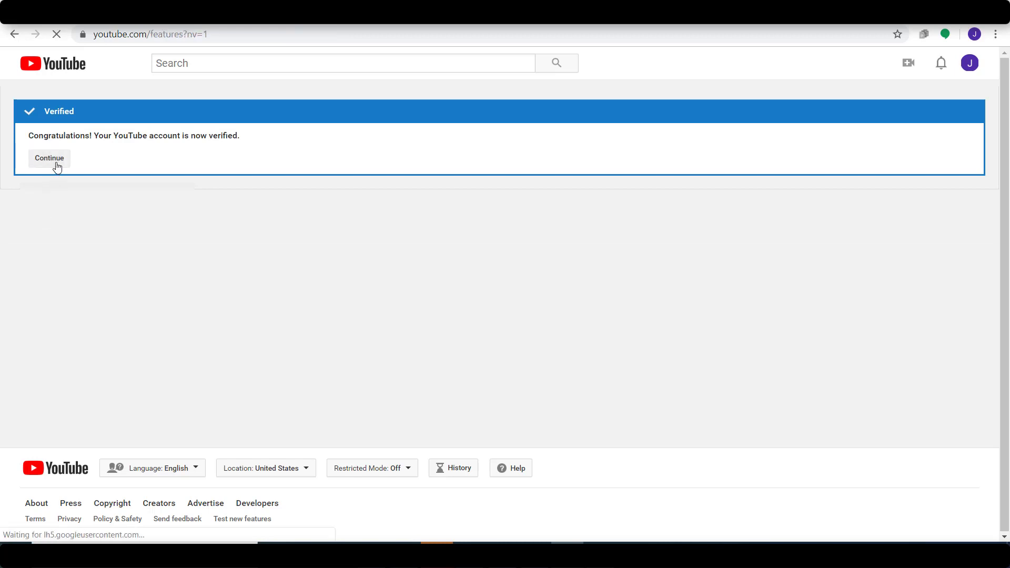
pyautogui.click(50, 158)
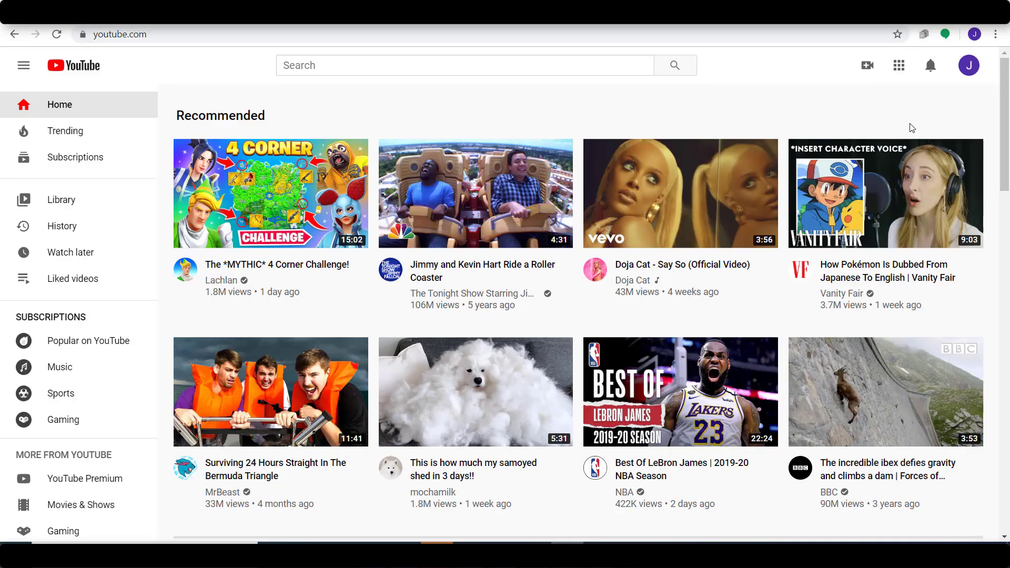
pyautogui.moveTo(867, 97)
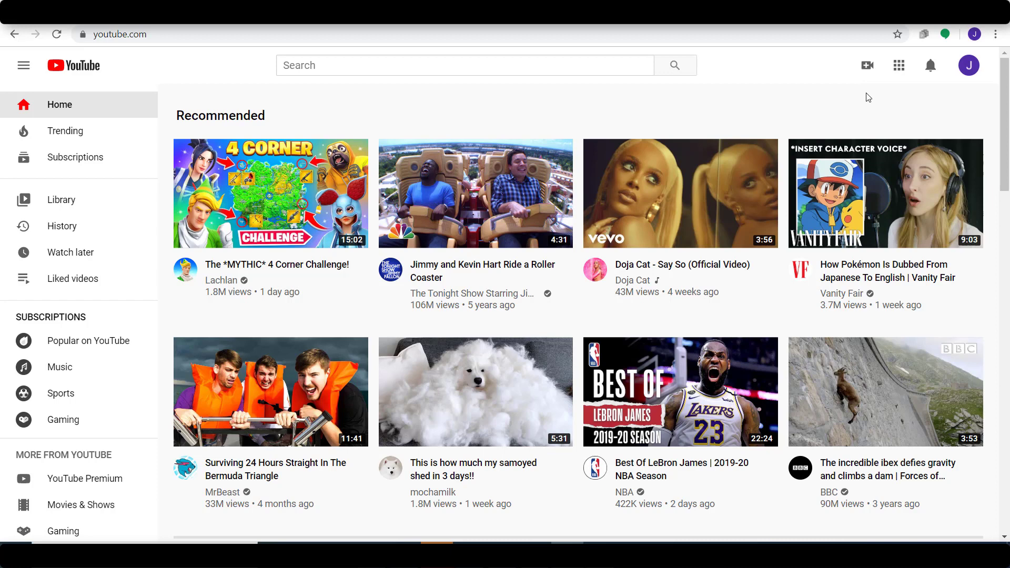
pyautogui.moveTo(868, 65)
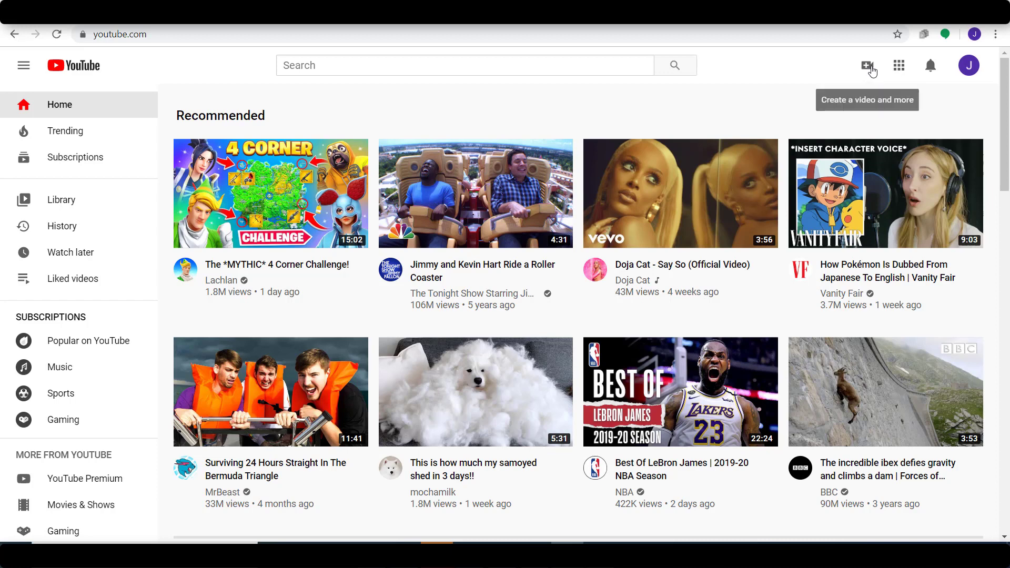
pyautogui.moveTo(871, 73)
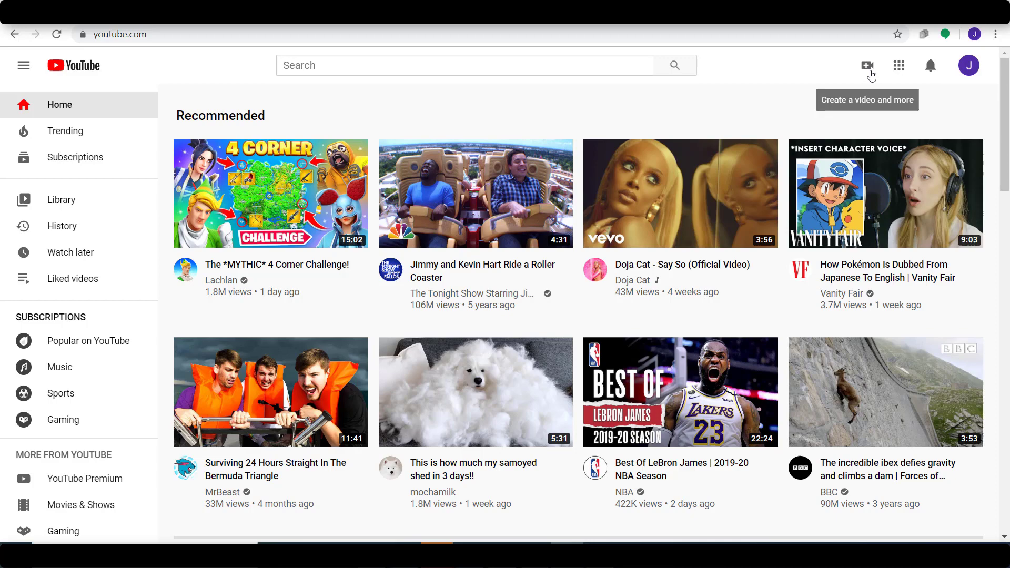
# - Start a video upload from YouTube's Create menu, bringing up the channel prompt
pyautogui.click(869, 65)
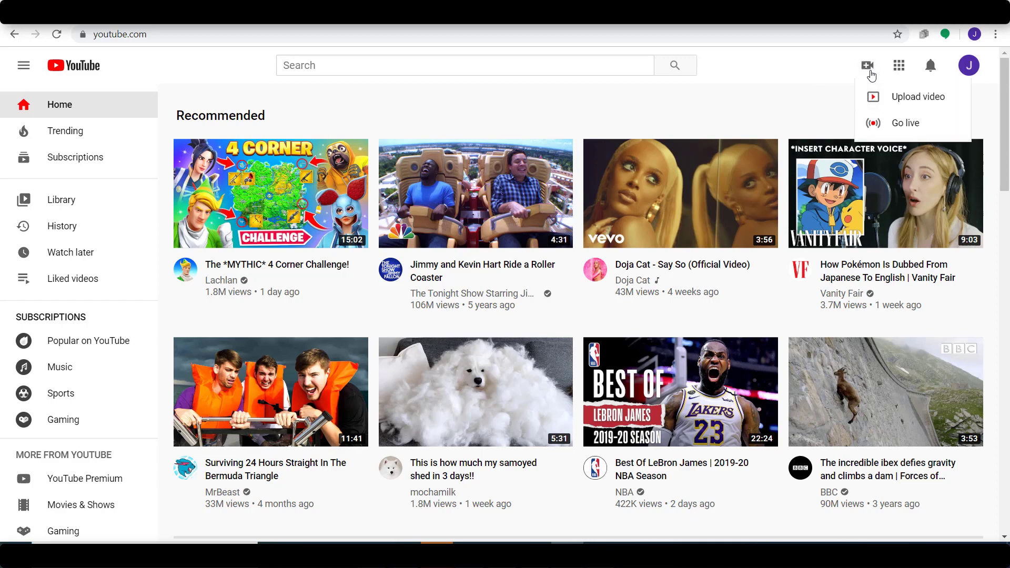
pyautogui.moveTo(948, 97)
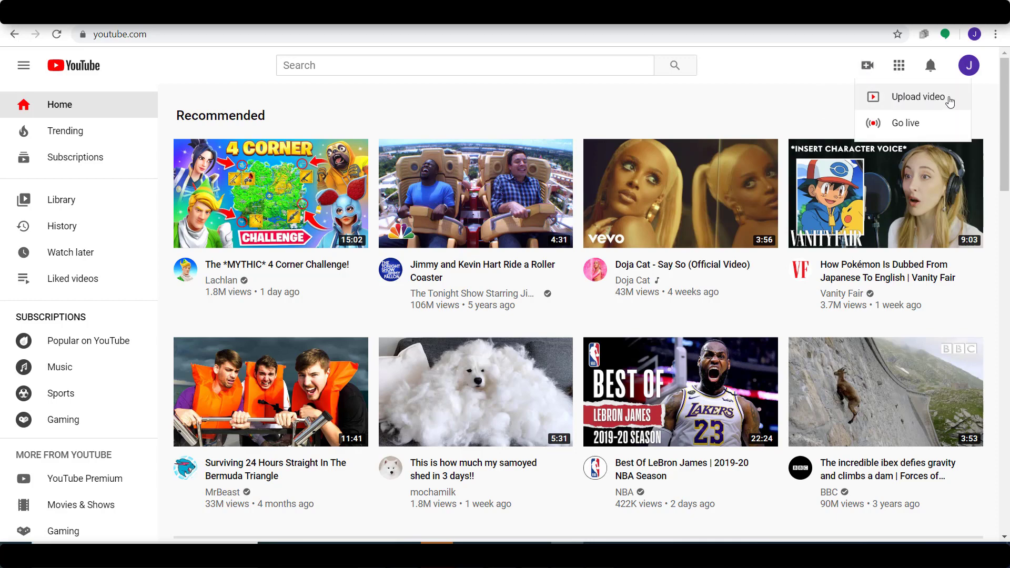
pyautogui.click(916, 97)
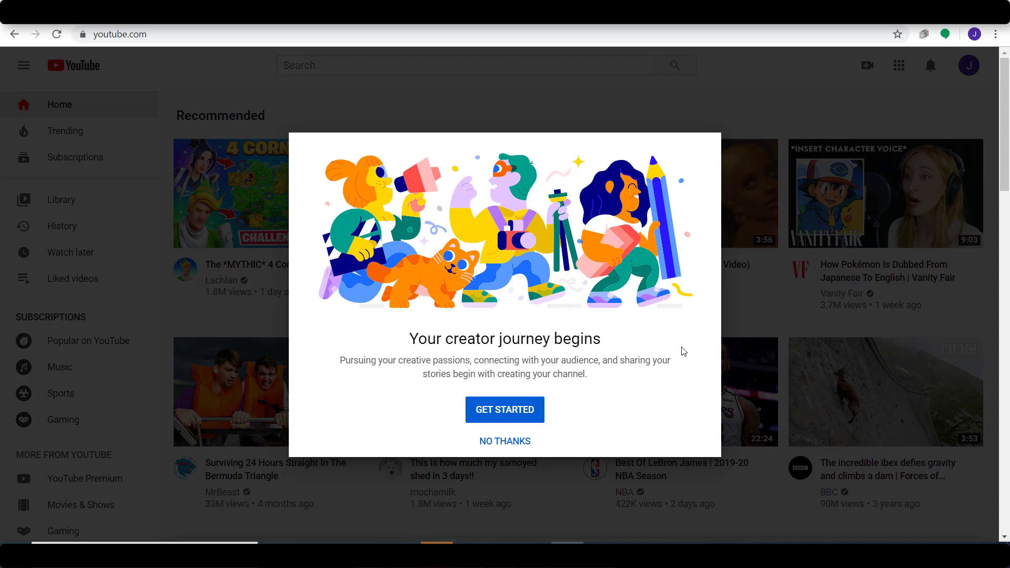
pyautogui.moveTo(540, 427)
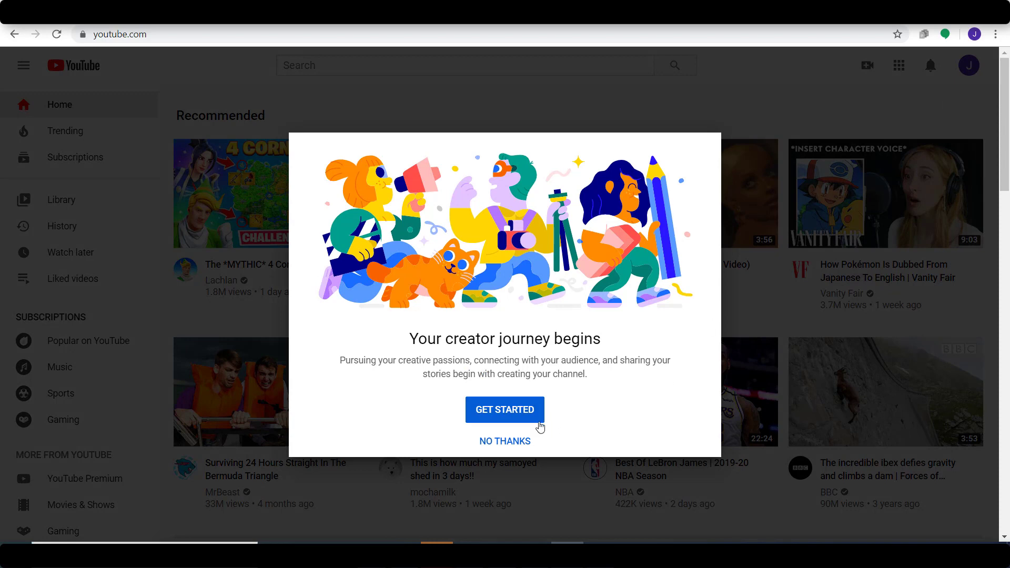
# - Create a channel using the account's own name and skip the remaining setup
pyautogui.click(504, 410)
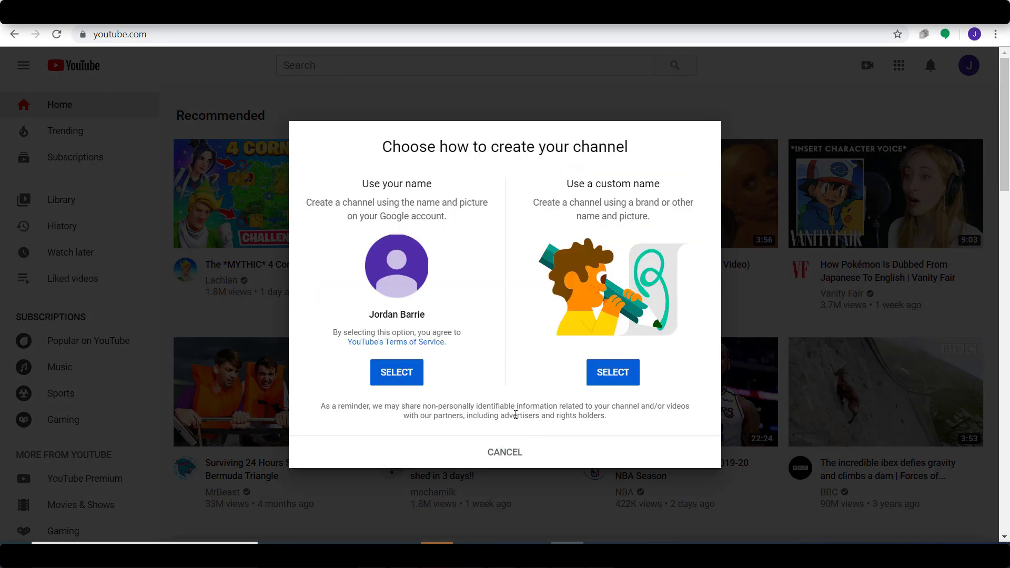
pyautogui.moveTo(409, 385)
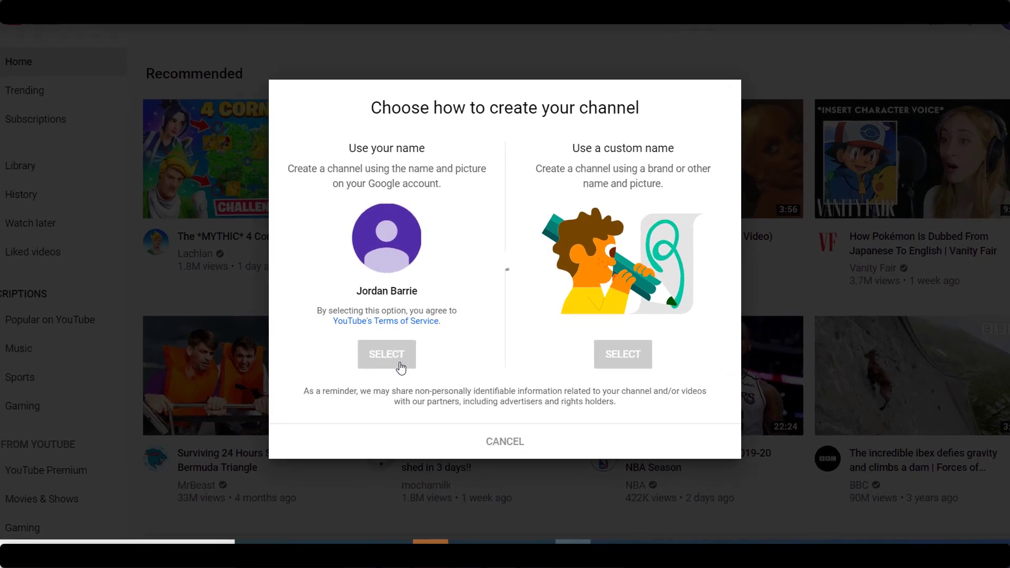
pyautogui.click(387, 354)
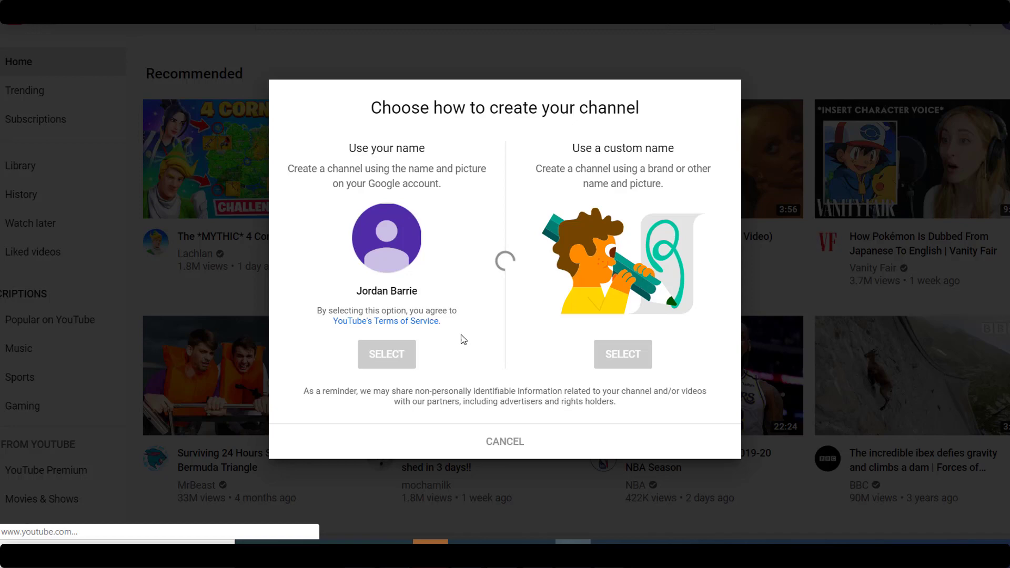
pyautogui.click(386, 355)
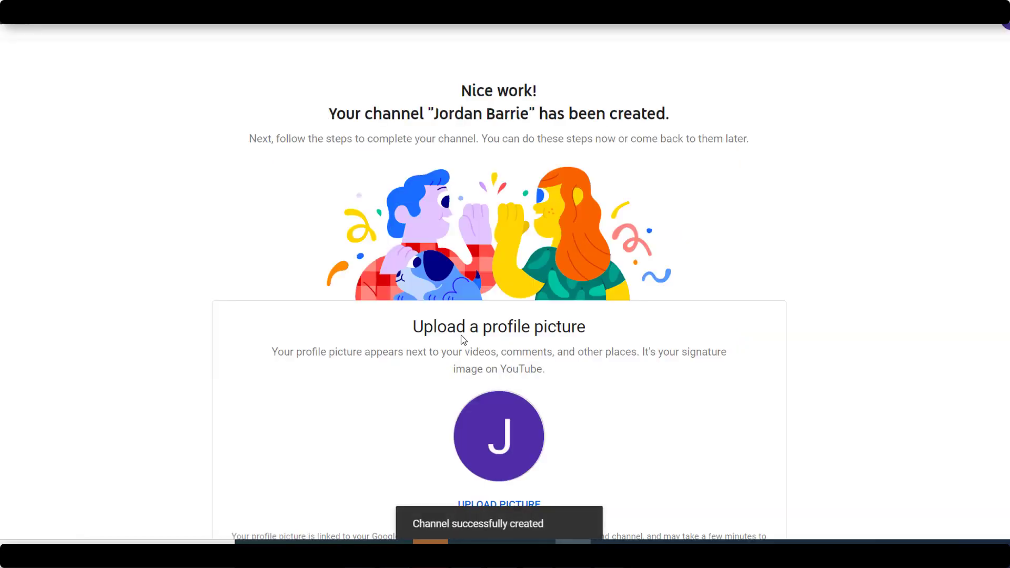
pyautogui.scroll(-3)
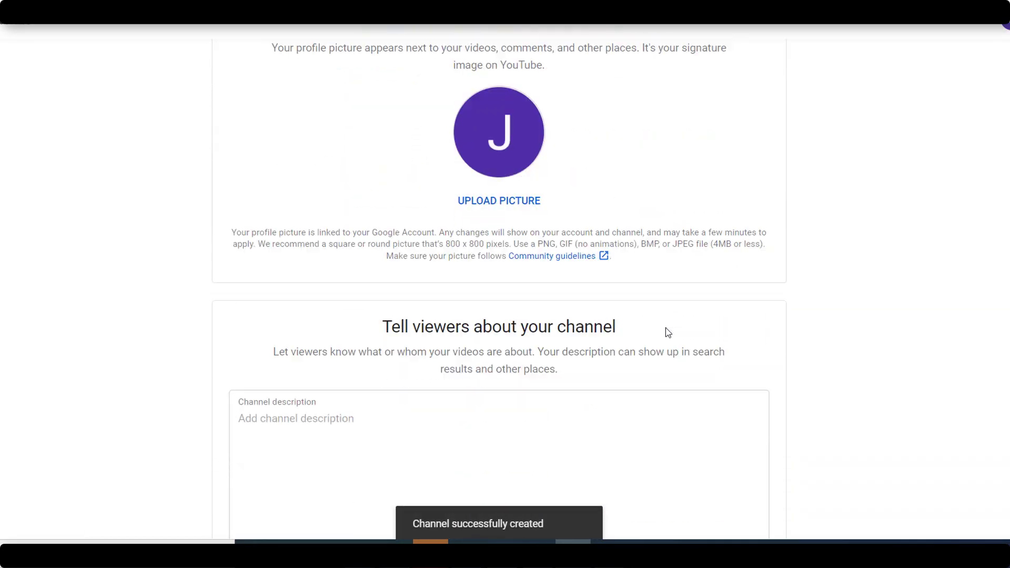
pyautogui.scroll(-3)
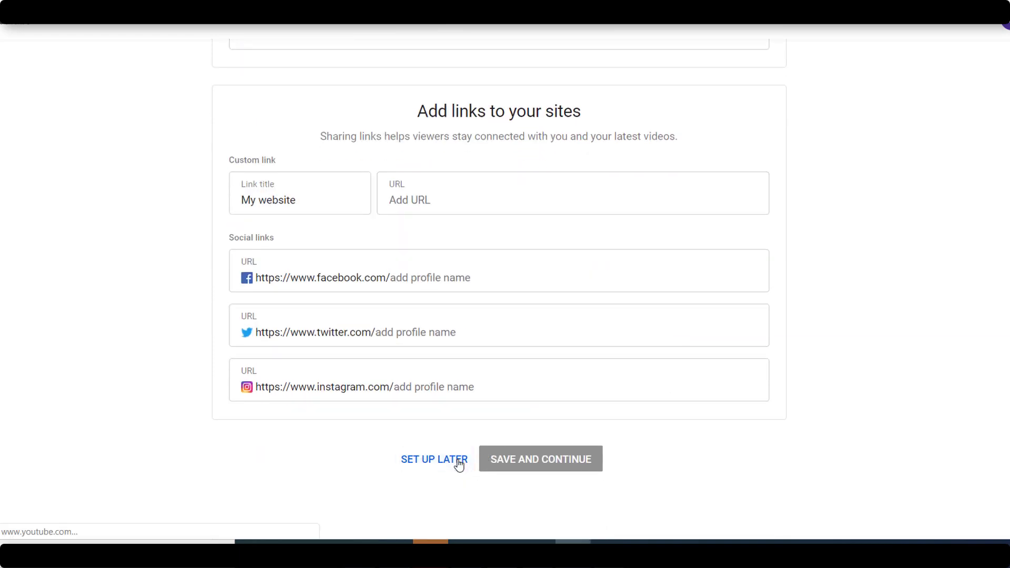
pyautogui.click(434, 460)
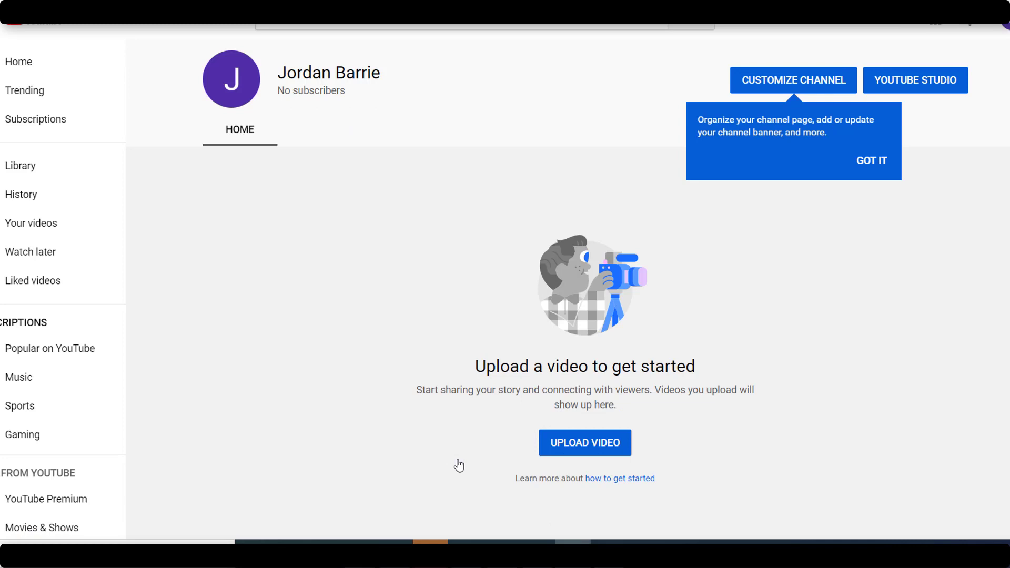
pyautogui.moveTo(460, 458)
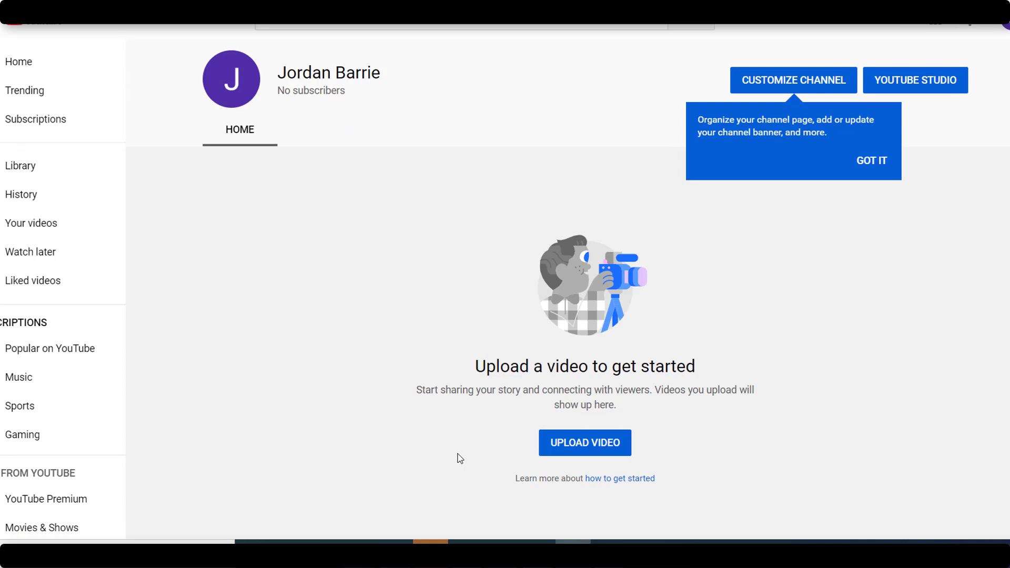
pyautogui.moveTo(704, 443)
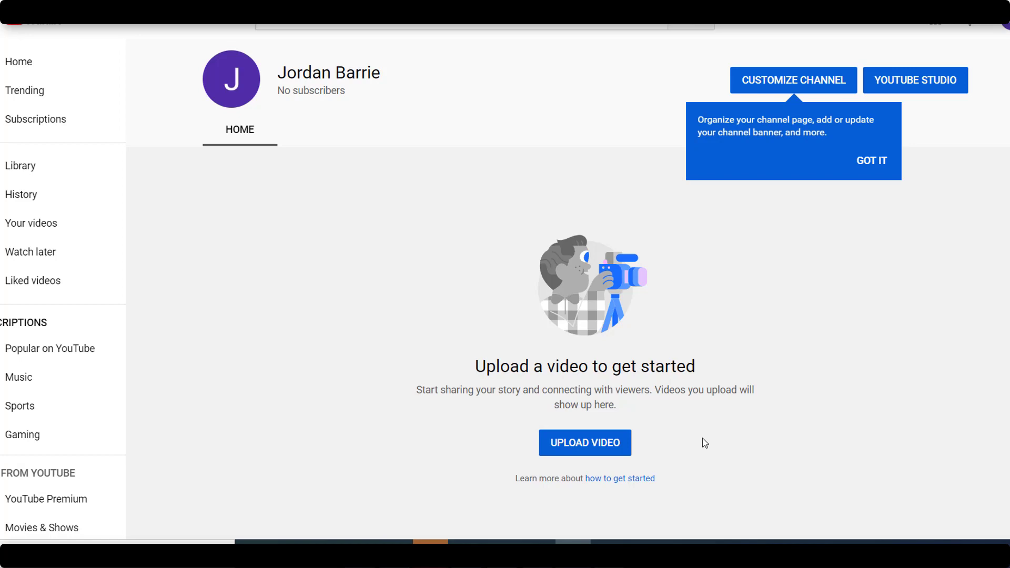
pyautogui.moveTo(911, 25)
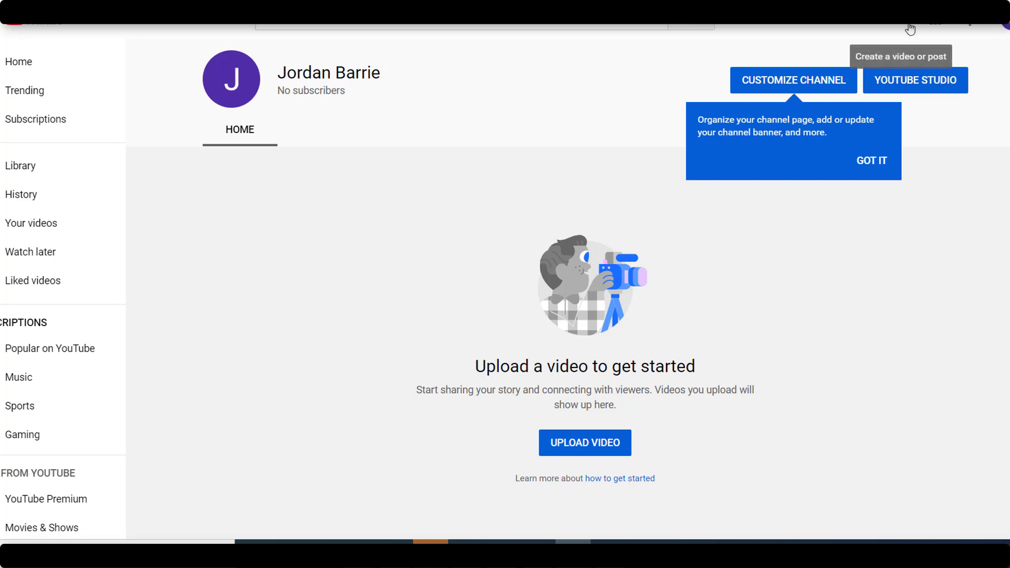
pyautogui.moveTo(913, 33)
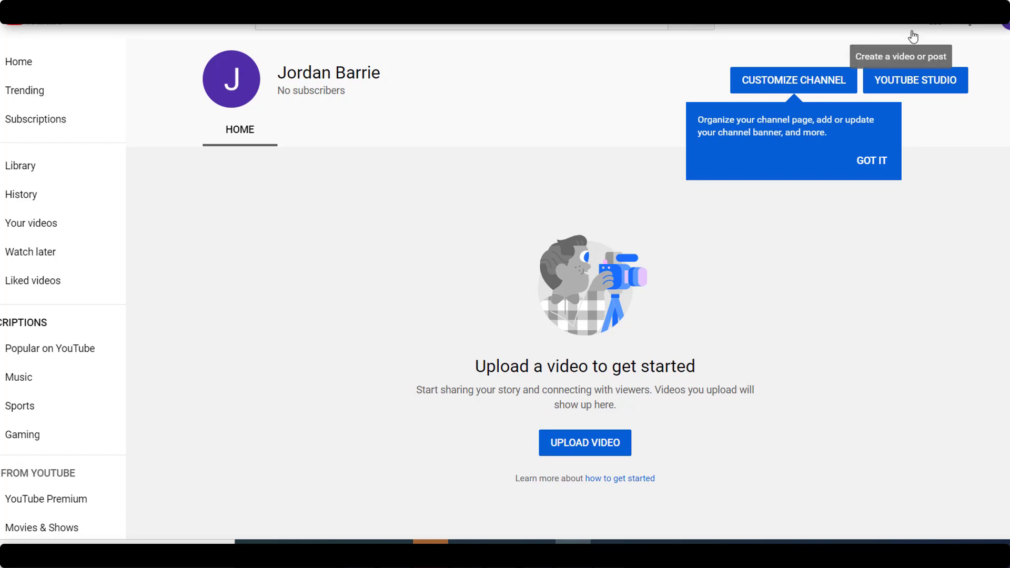
pyautogui.moveTo(906, 33)
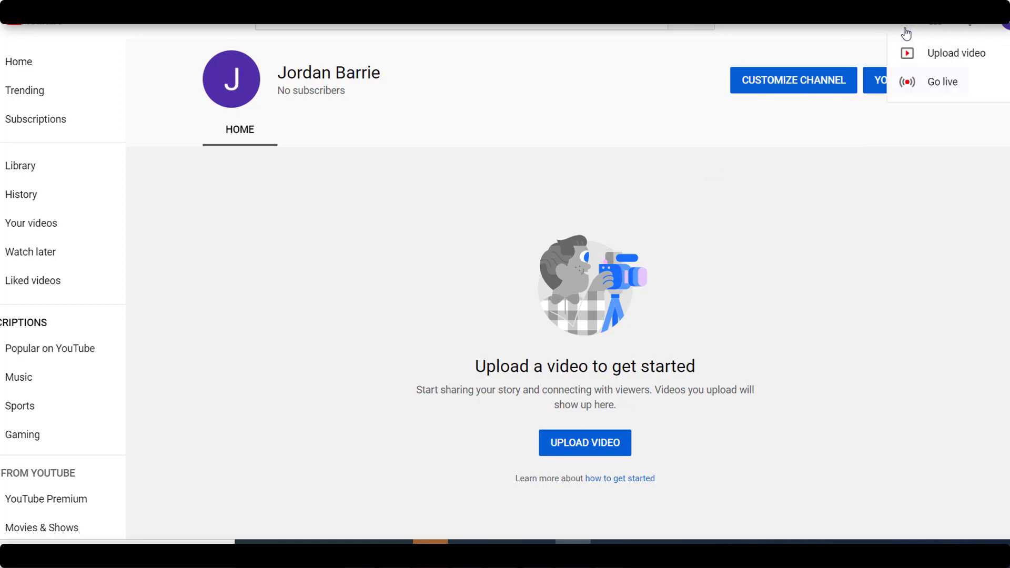
pyautogui.moveTo(957, 53)
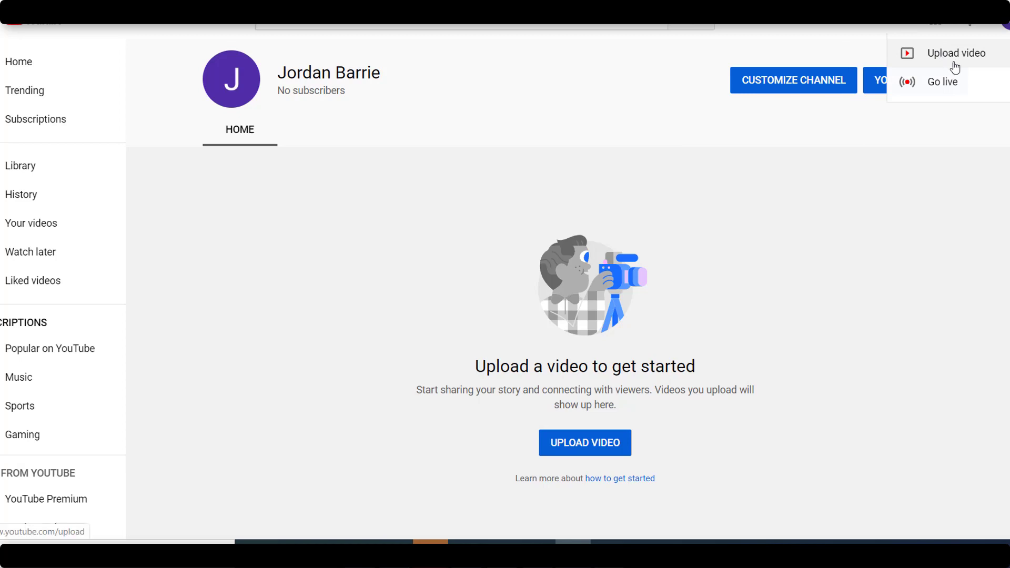
# - Start a video upload from the new channel's Create icon
pyautogui.click(957, 52)
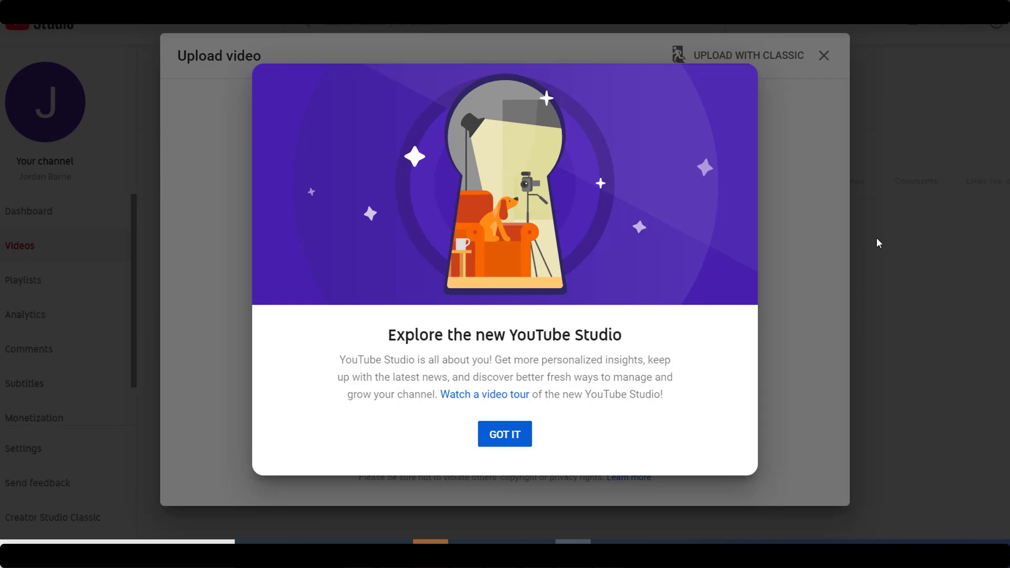
pyautogui.moveTo(504, 434)
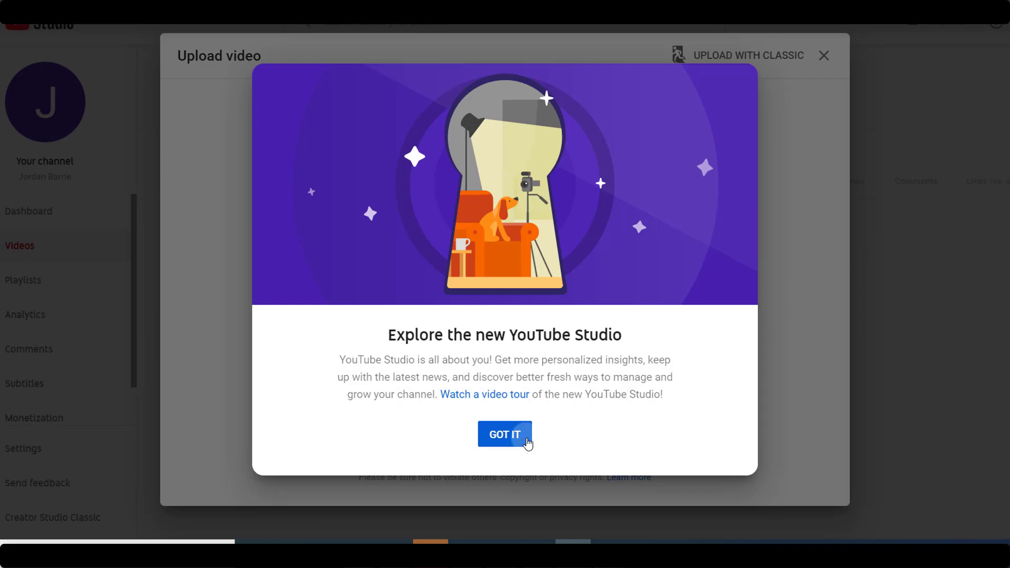
# - Dismiss the Studio welcome prompt and choose to select a video file
pyautogui.click(505, 434)
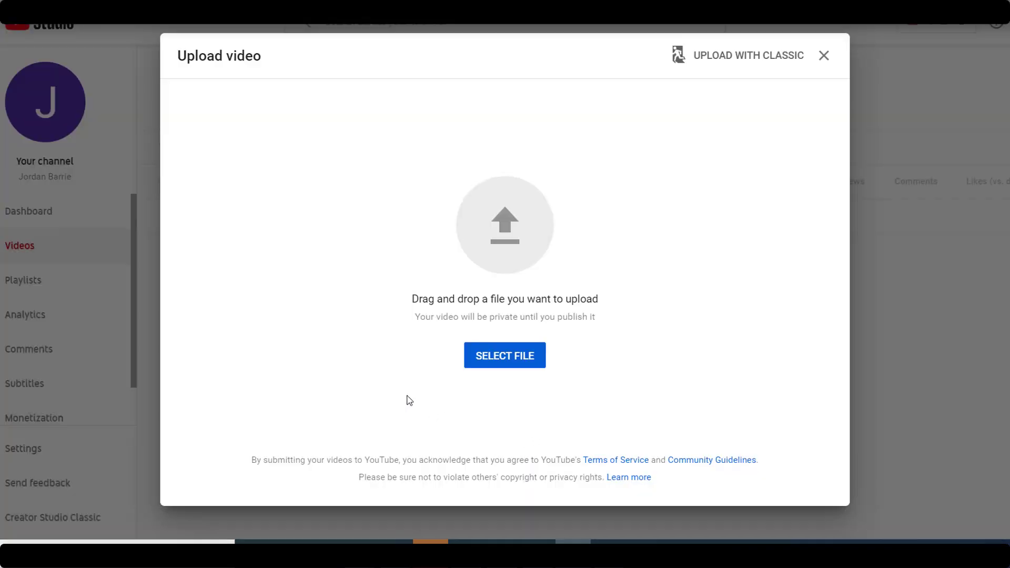
pyautogui.moveTo(536, 377)
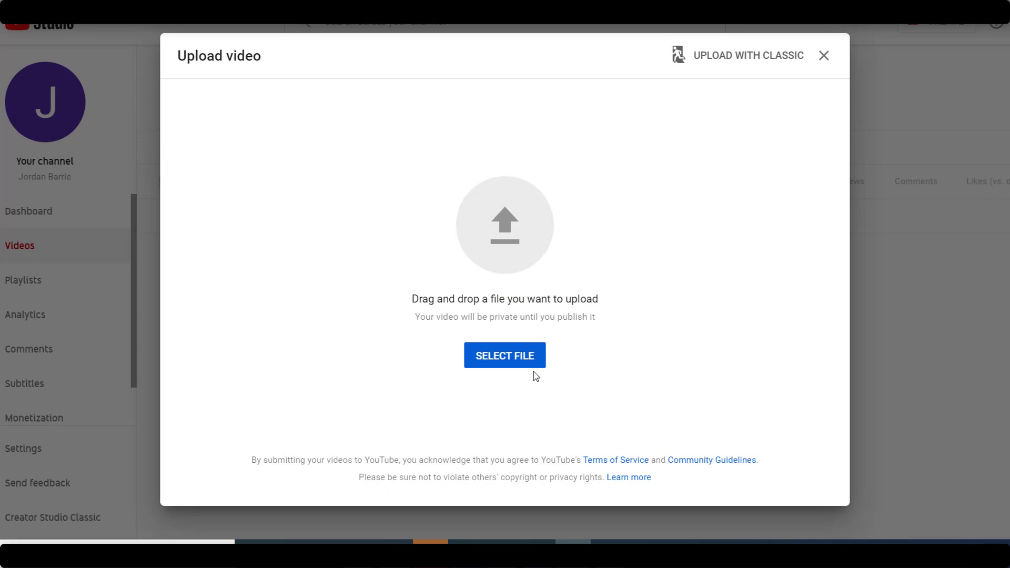
pyautogui.click(504, 355)
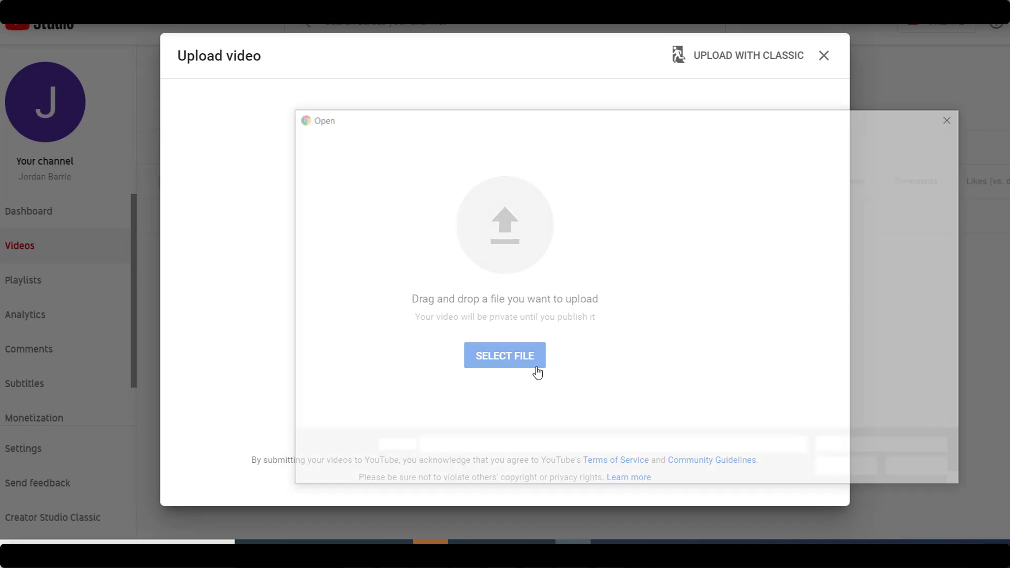
# - Select zoom_0.mp4 from the Zoom Open CDI Support Session folder for upload
pyautogui.click(504, 355)
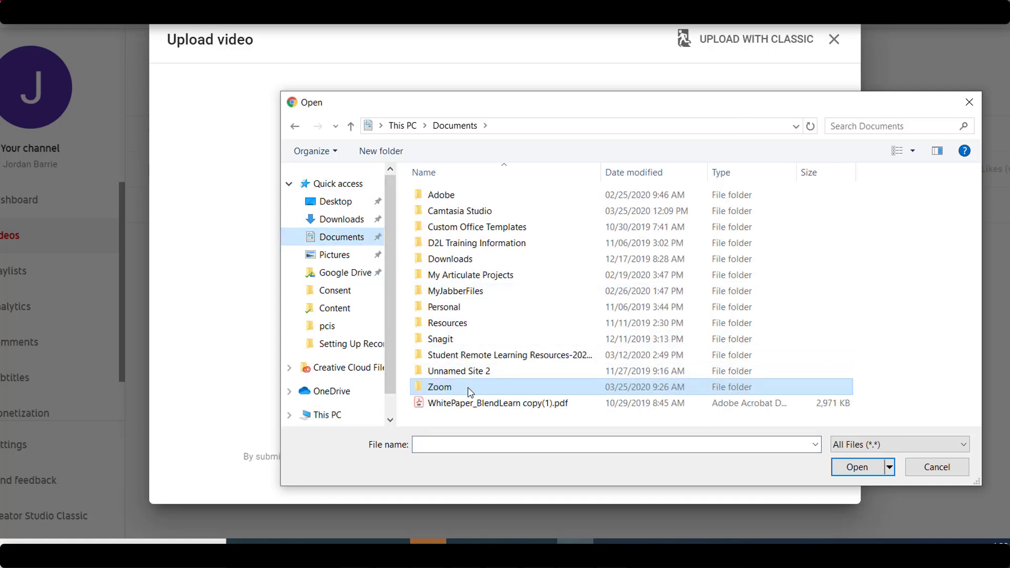
pyautogui.doubleClick(440, 386)
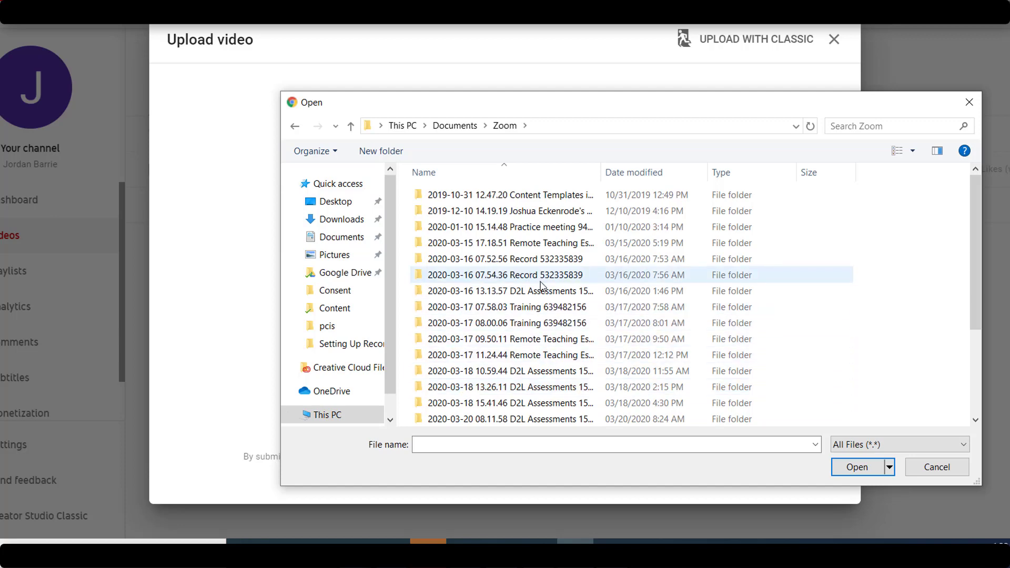
pyautogui.click(509, 307)
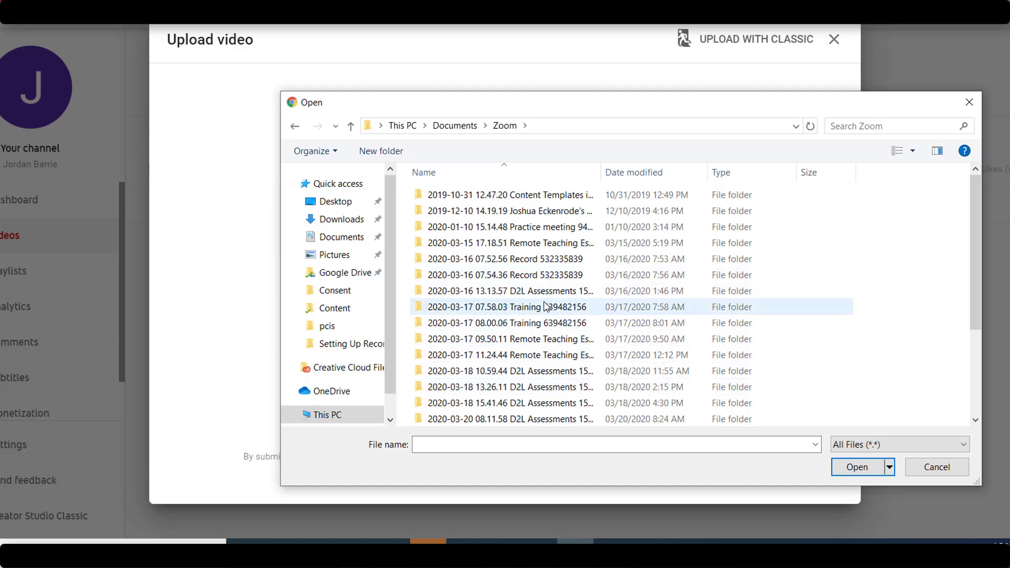
pyautogui.scroll(-3)
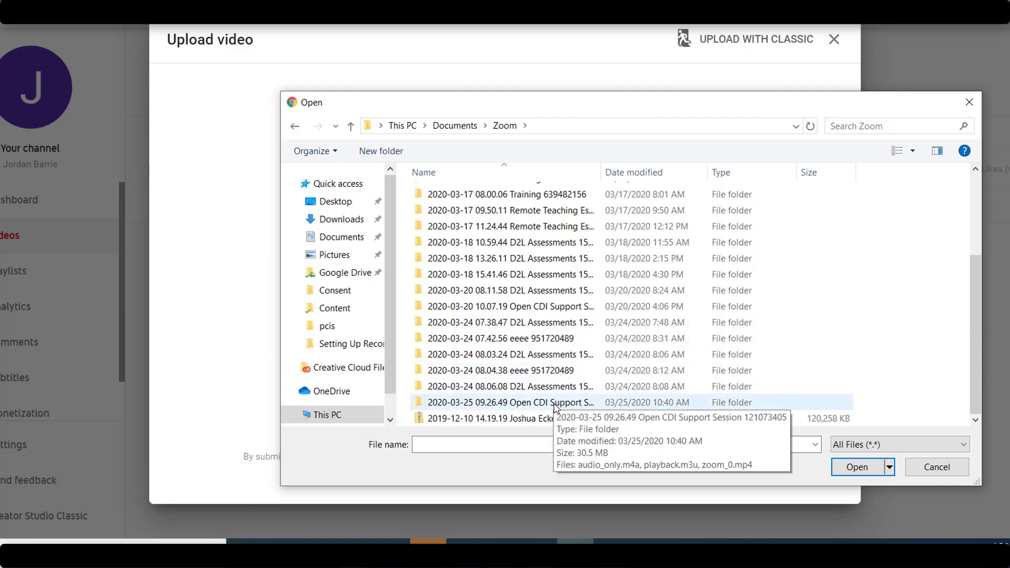
pyautogui.doubleClick(510, 402)
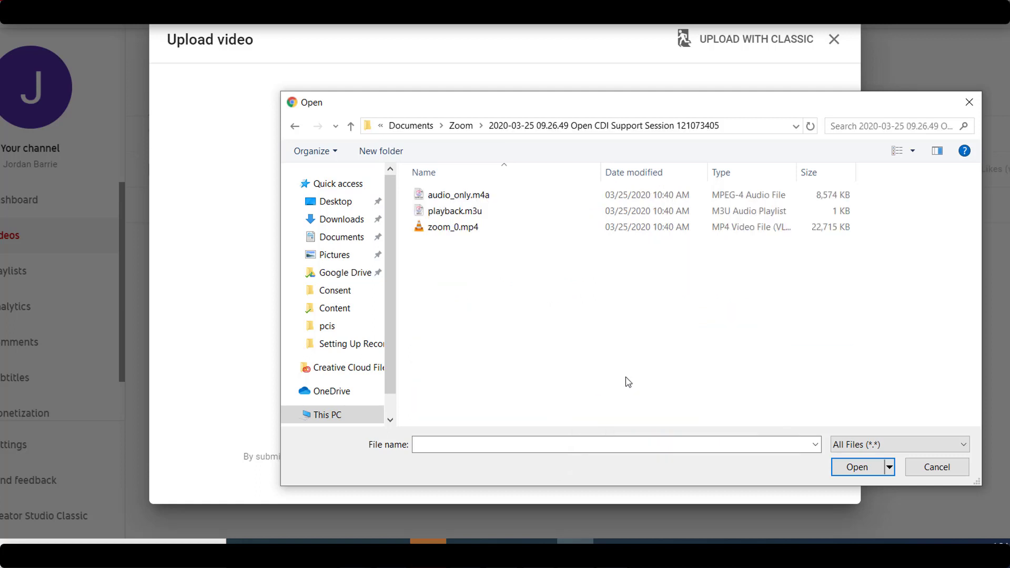
pyautogui.moveTo(470, 277)
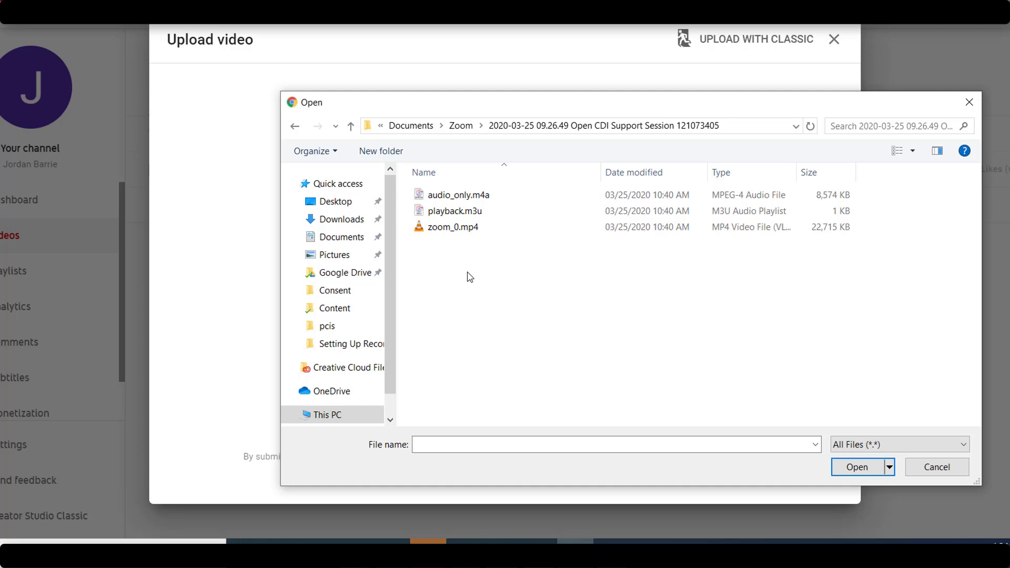
pyautogui.click(453, 227)
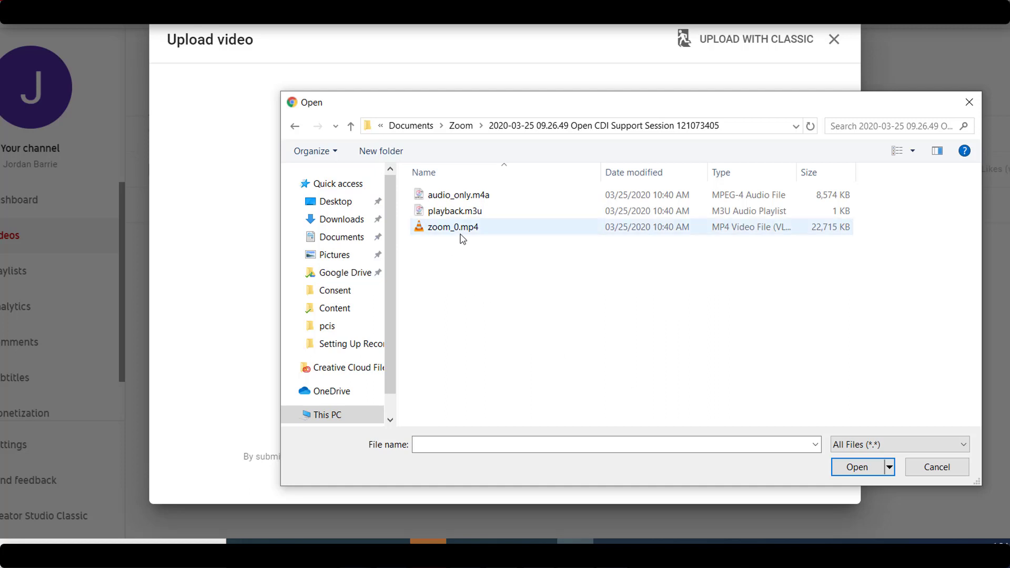
pyautogui.moveTo(467, 231)
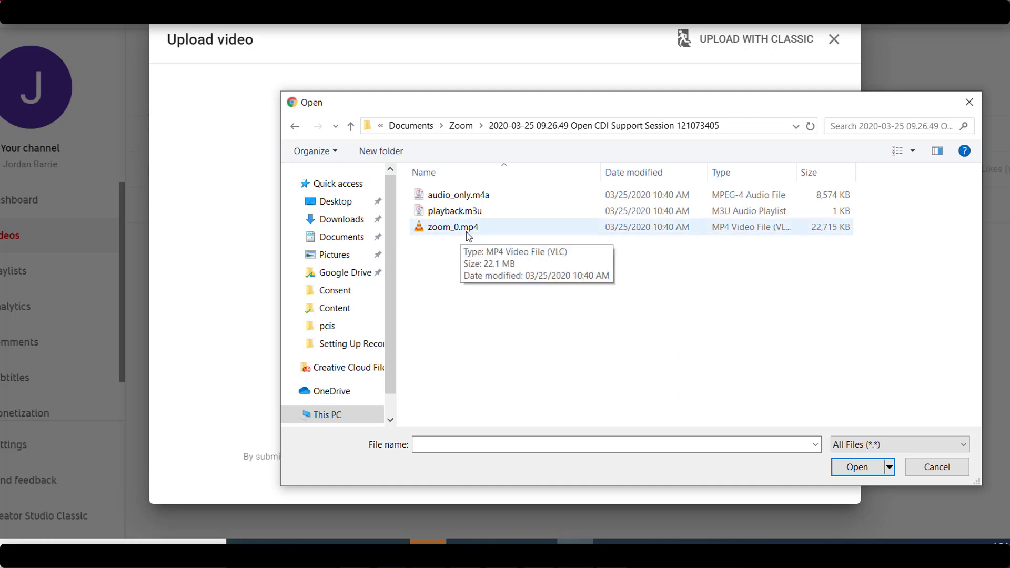
pyautogui.moveTo(475, 233)
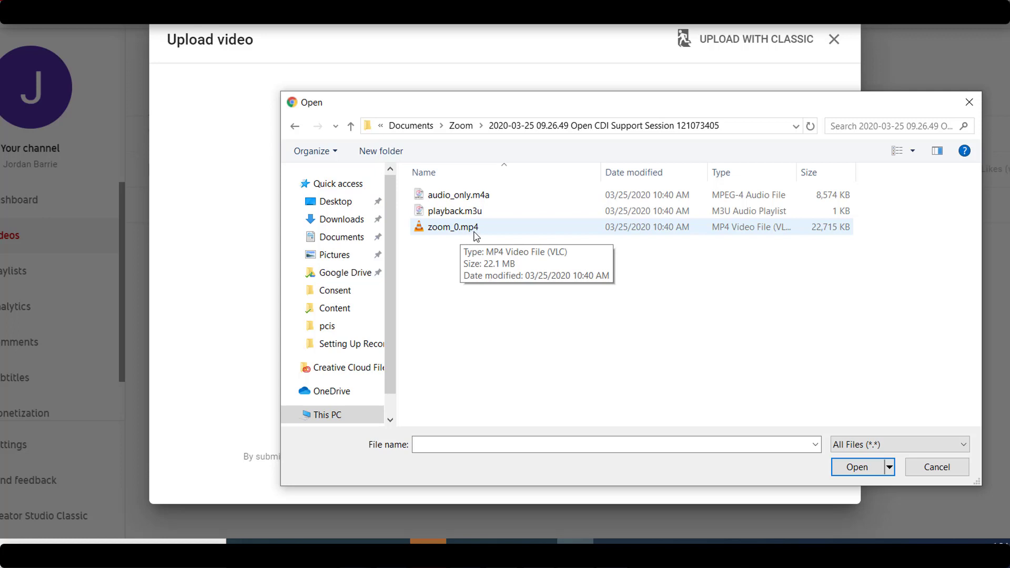
pyautogui.moveTo(471, 236)
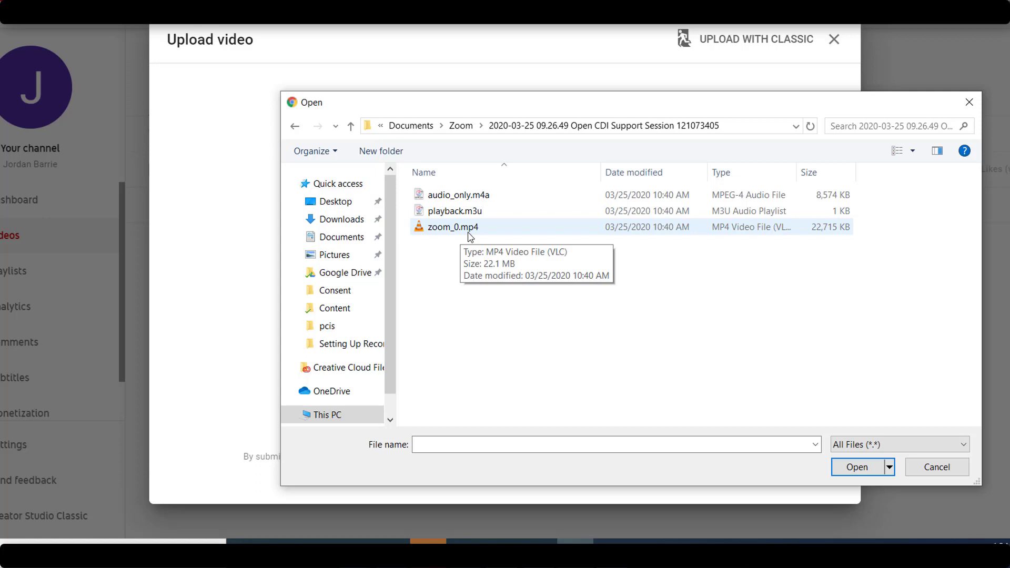
pyautogui.moveTo(493, 236)
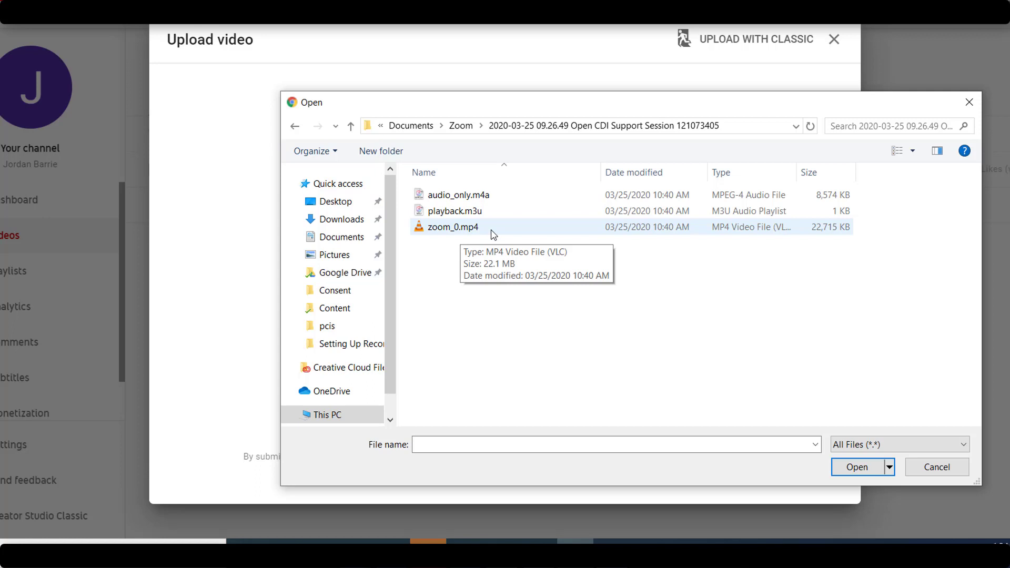
pyautogui.click(936, 467)
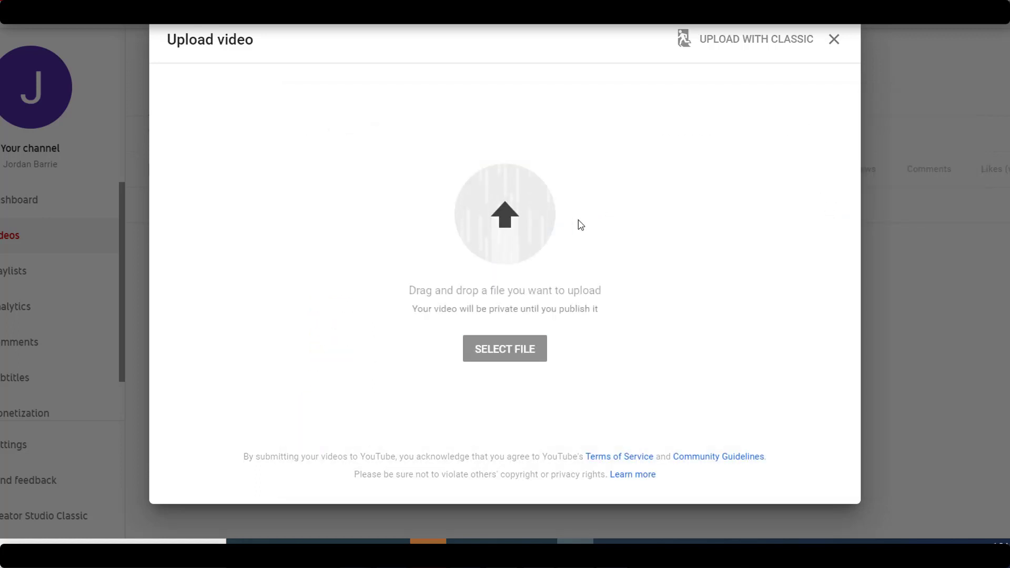
# - Replace the default title 'zoom 0' with 'CDI Training'
pyautogui.click(504, 348)
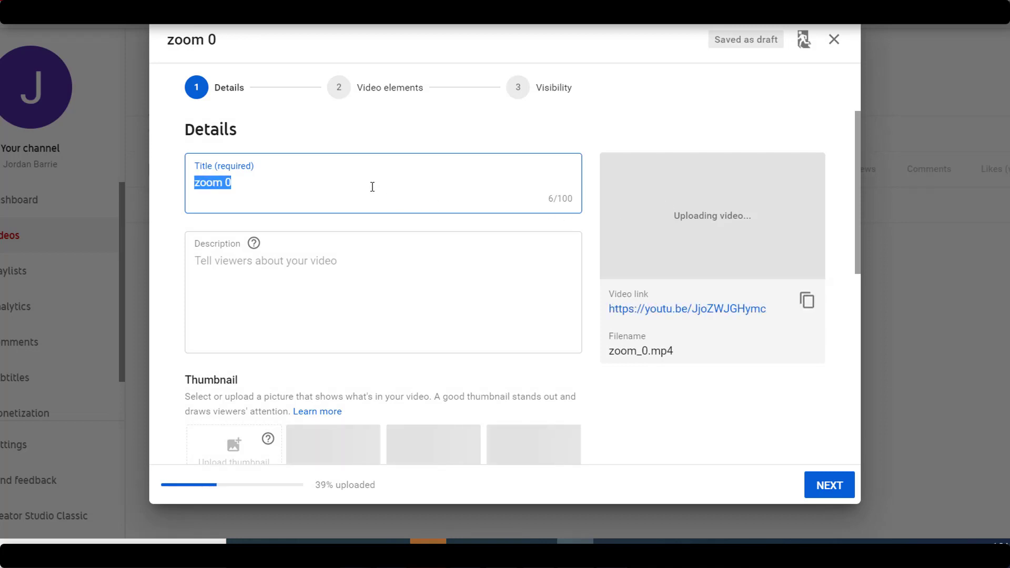
pyautogui.write('CDI Training')
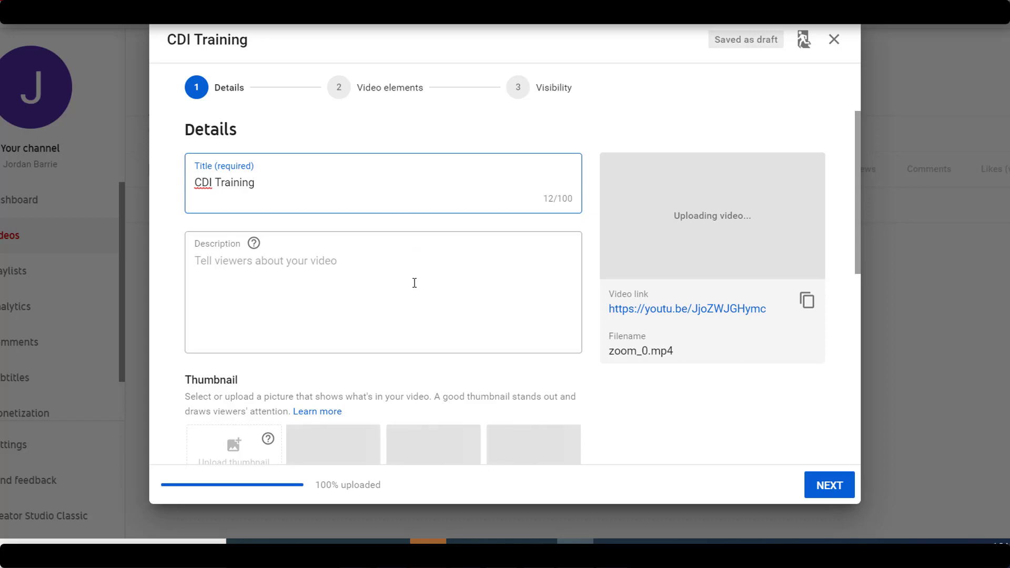
pyautogui.moveTo(561, 320)
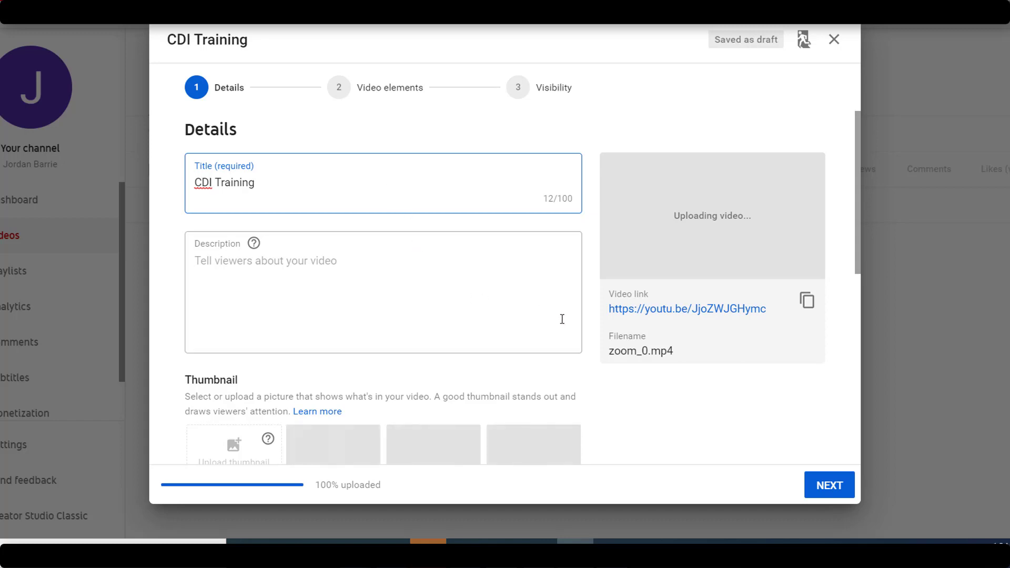
pyautogui.moveTo(752, 318)
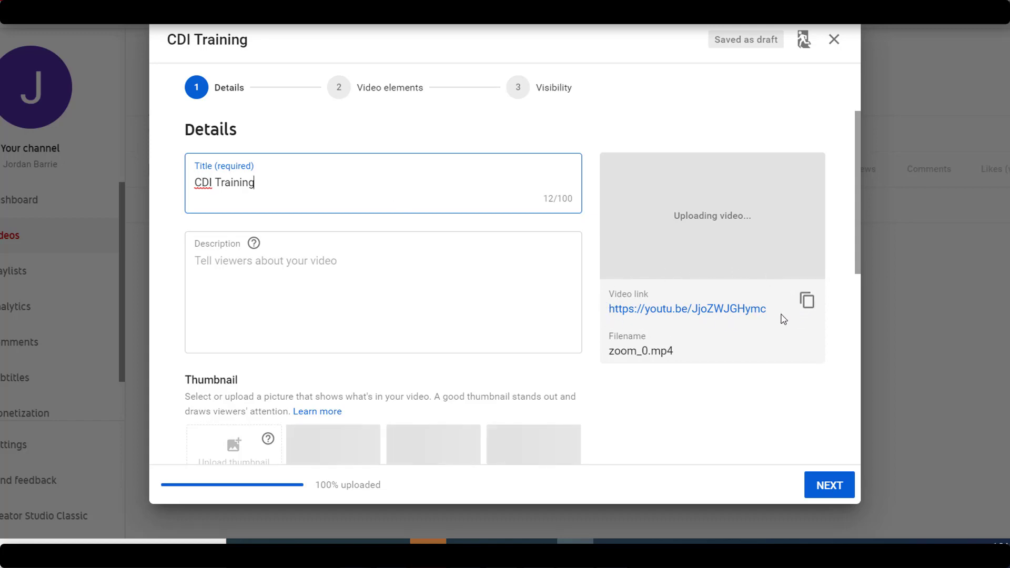
pyautogui.moveTo(807, 300)
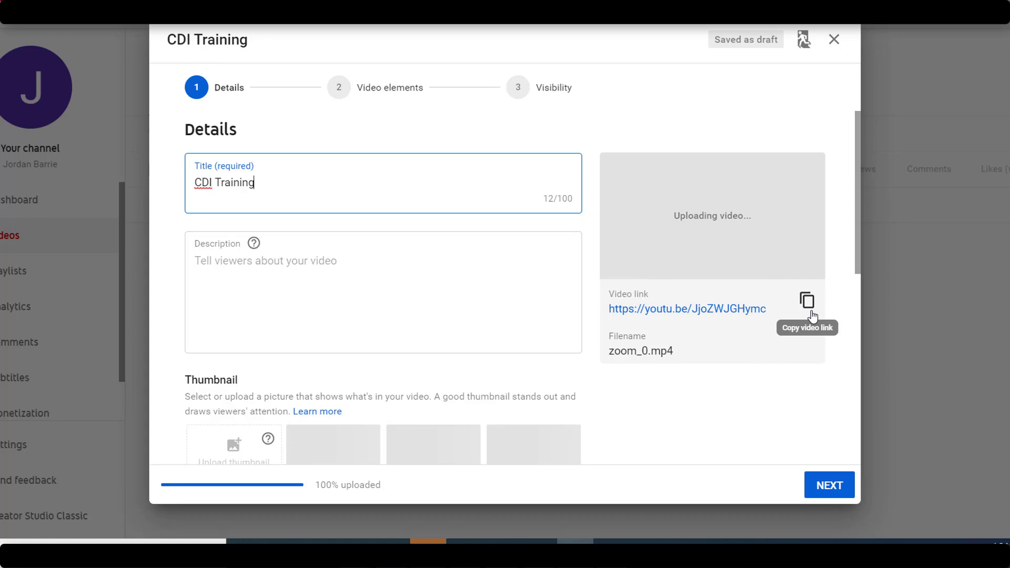
pyautogui.moveTo(827, 306)
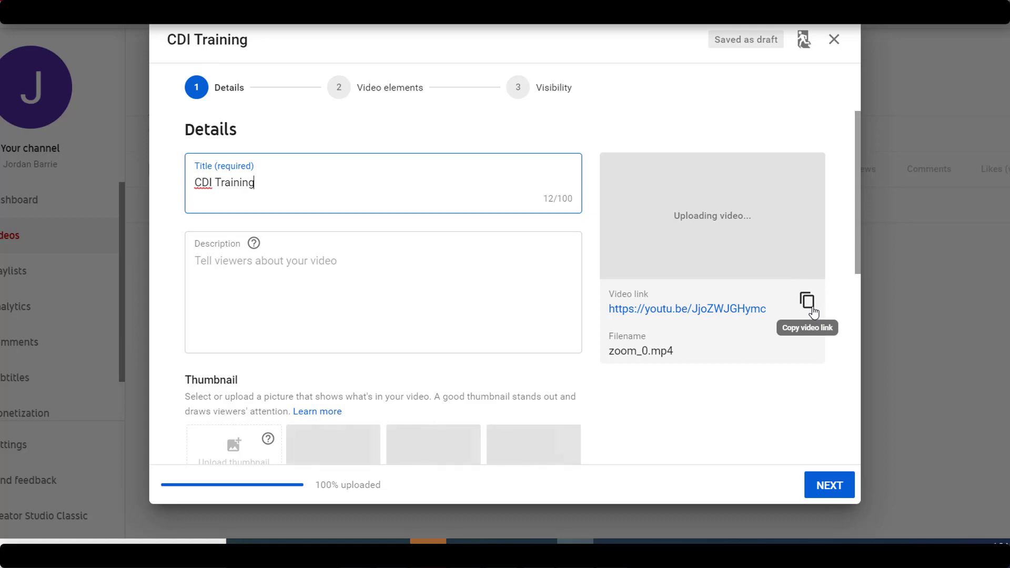
# - Copy the new video's youtu.be share link to the clipboard
pyautogui.click(807, 303)
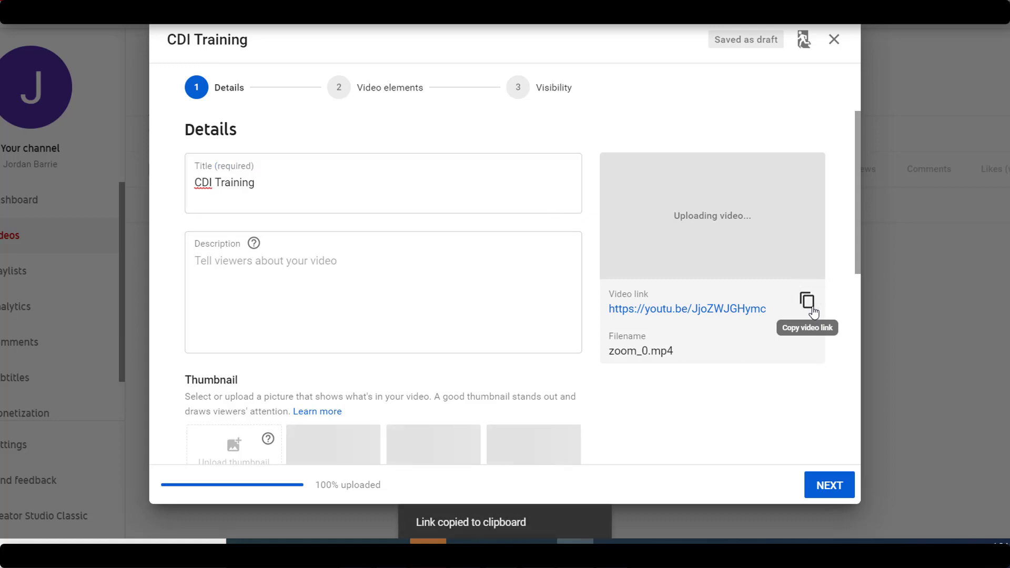
pyautogui.moveTo(634, 415)
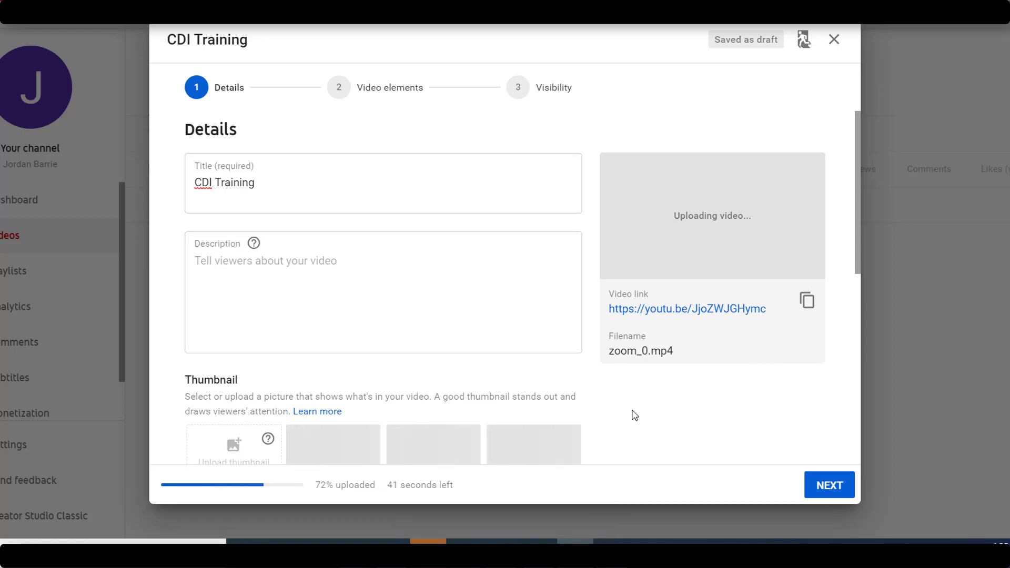
# - Mark CDI Training as 'No, it's not made for kids' and advance to the Visibility step
pyautogui.scroll(-3)
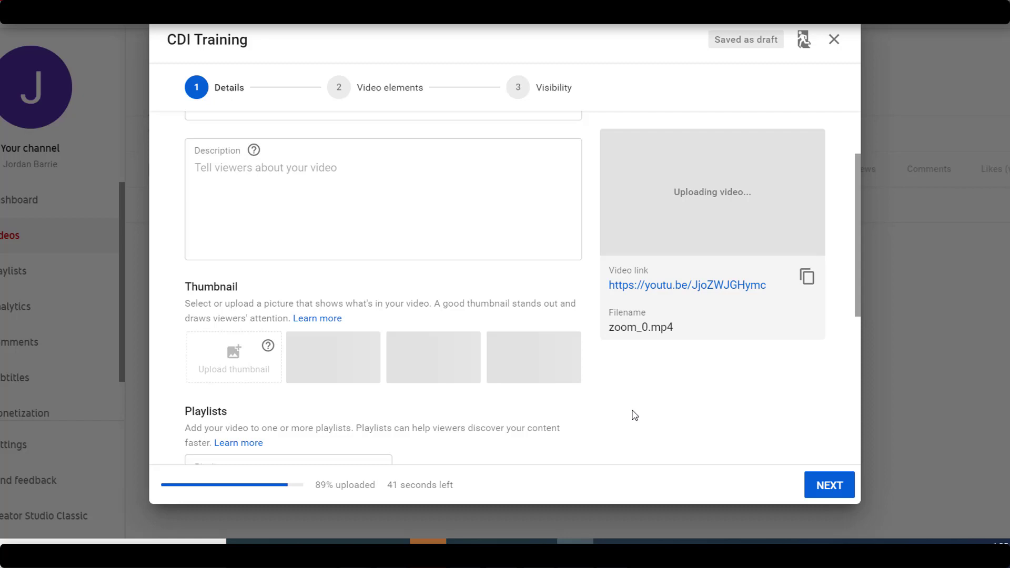
pyautogui.scroll(-3)
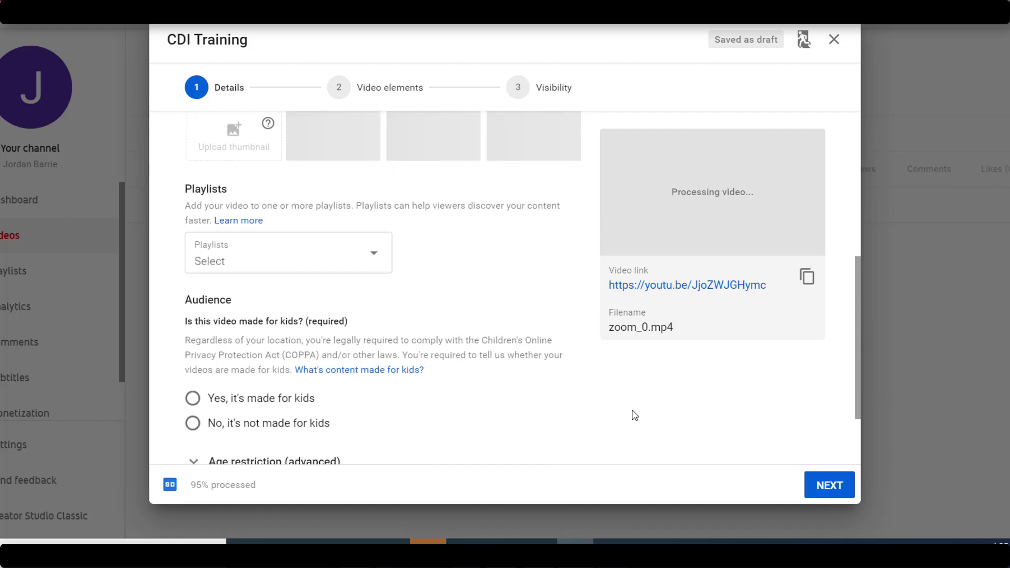
pyautogui.scroll(-3)
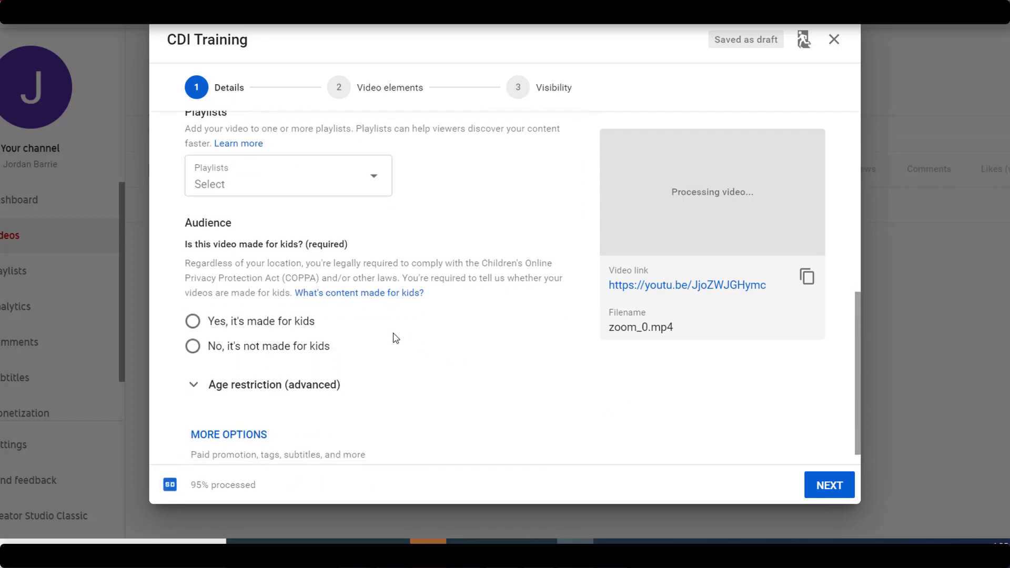
pyautogui.moveTo(249, 355)
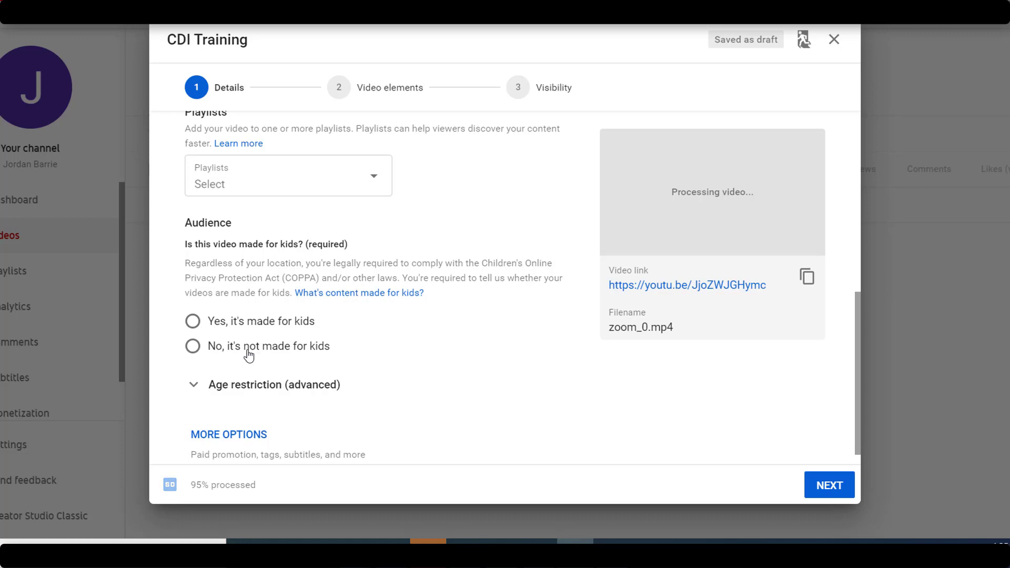
pyautogui.click(191, 346)
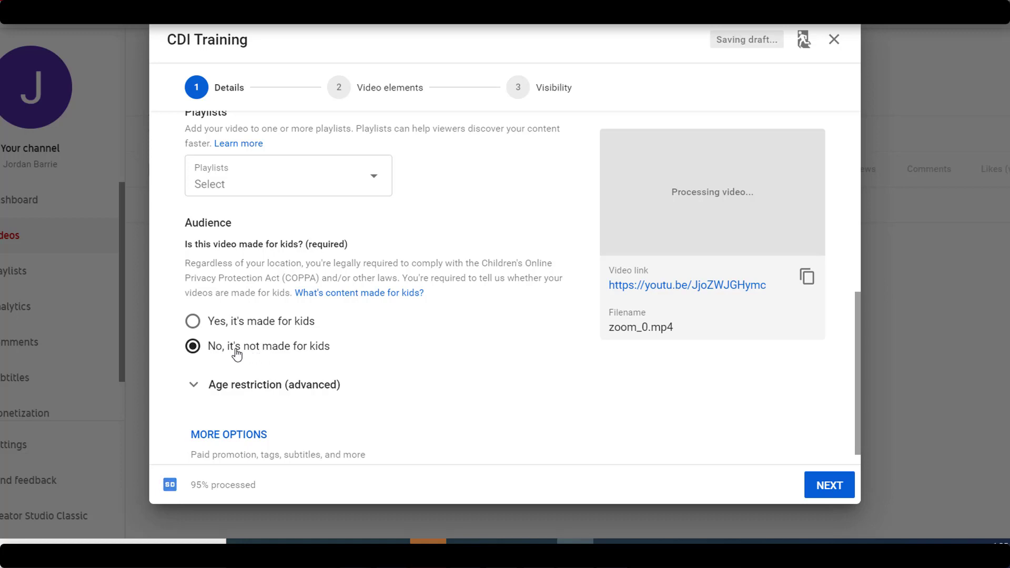
pyautogui.moveTo(854, 503)
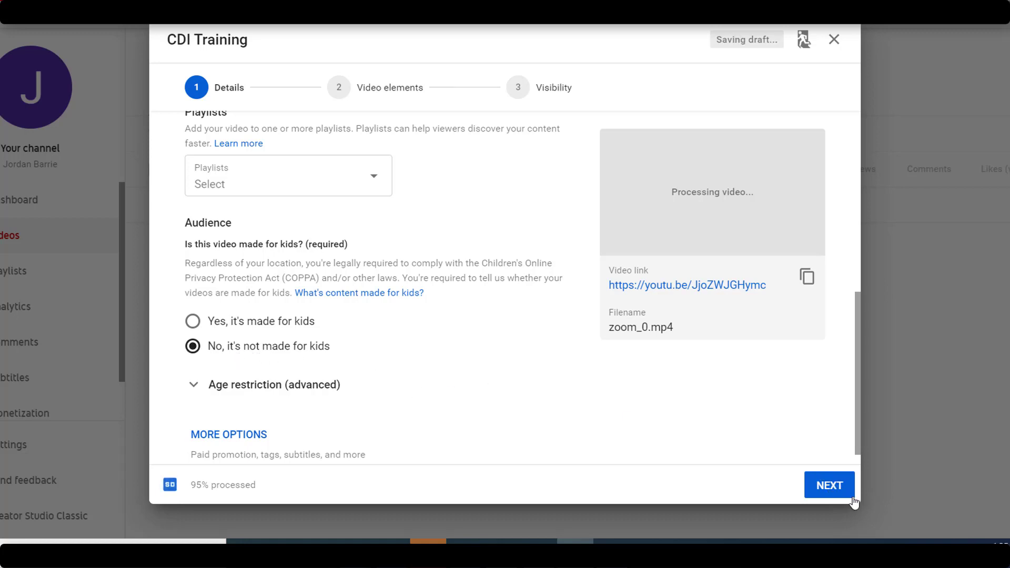
pyautogui.click(829, 485)
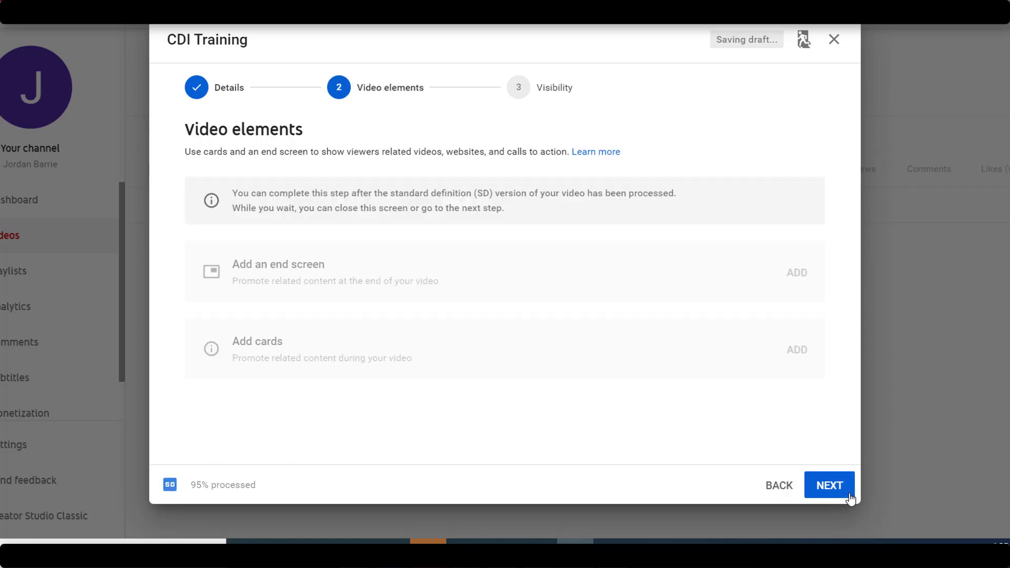
pyautogui.click(828, 485)
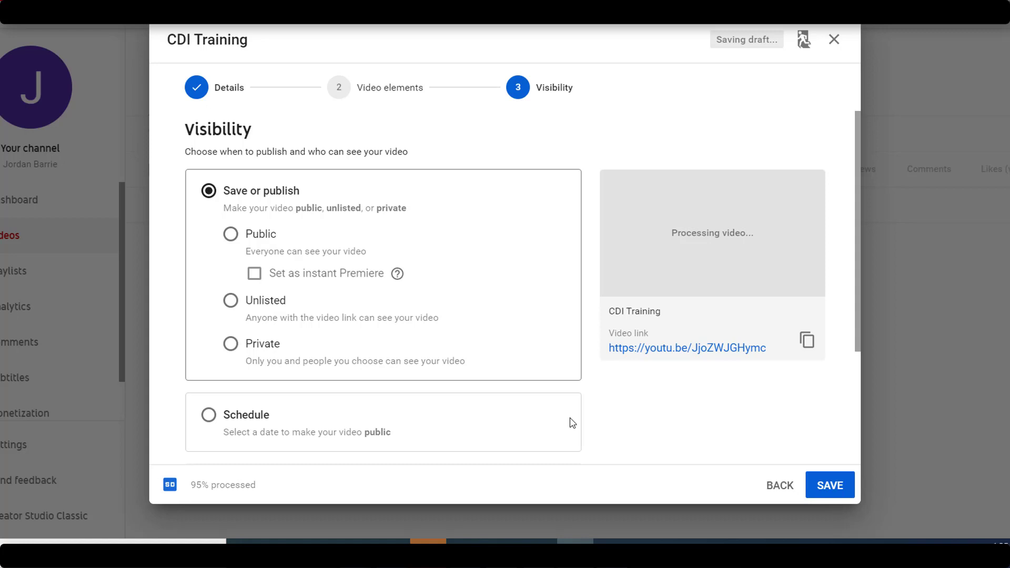
pyautogui.moveTo(311, 389)
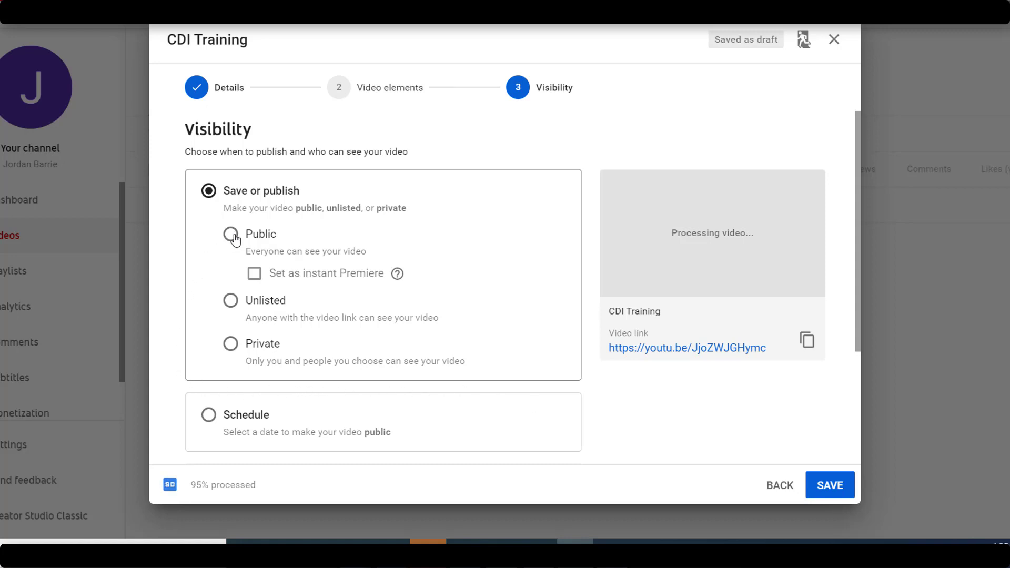
# - Set CDI Training to Public and publish it while processing finishes
pyautogui.click(231, 234)
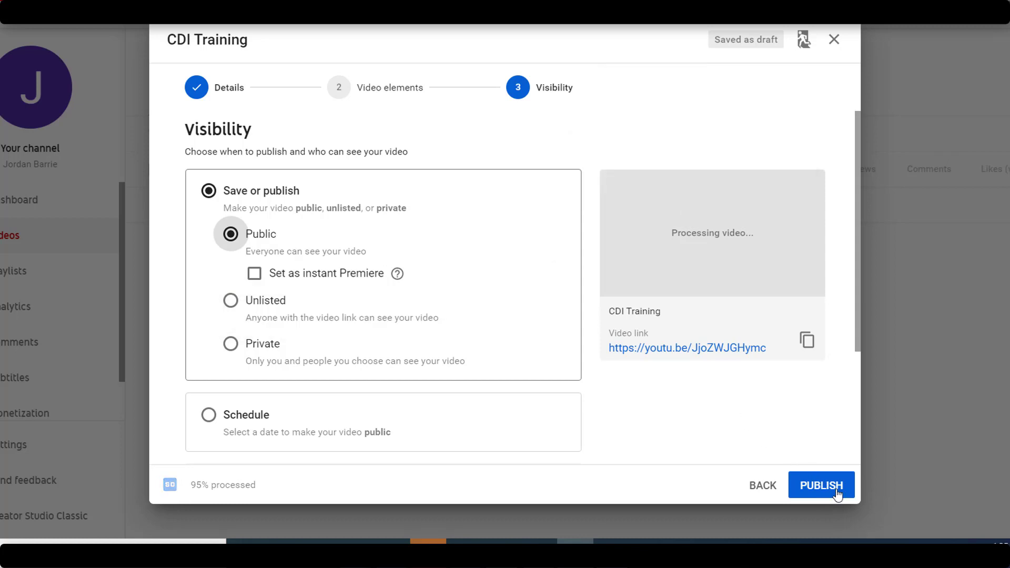
pyautogui.click(821, 486)
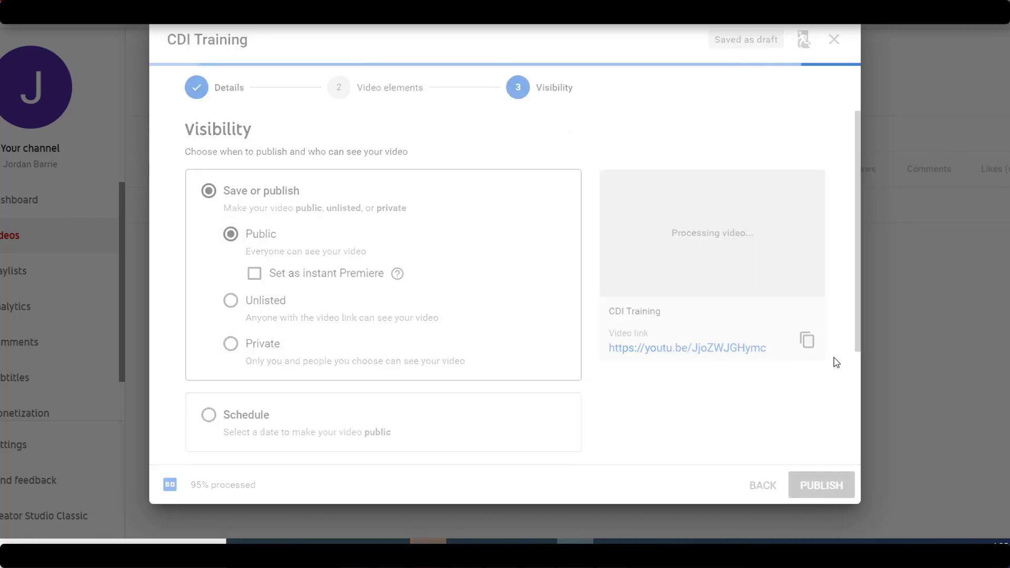
pyautogui.moveTo(838, 398)
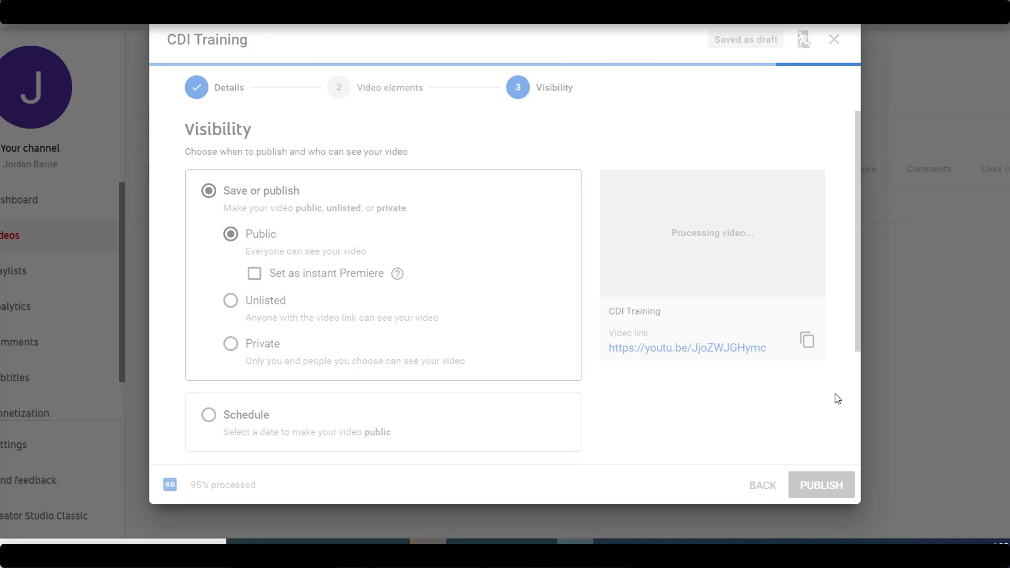
pyautogui.click(821, 484)
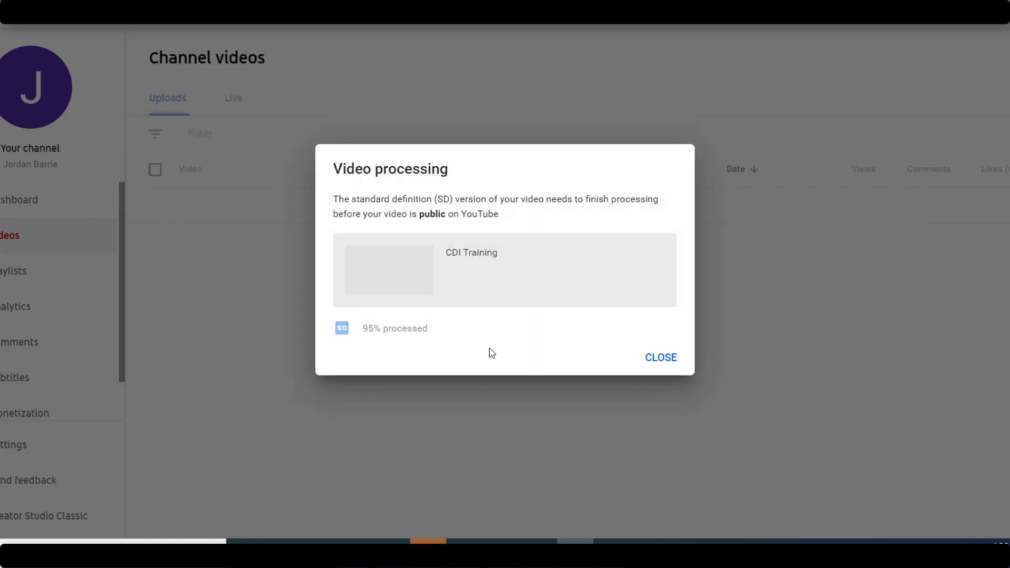
pyautogui.moveTo(397, 357)
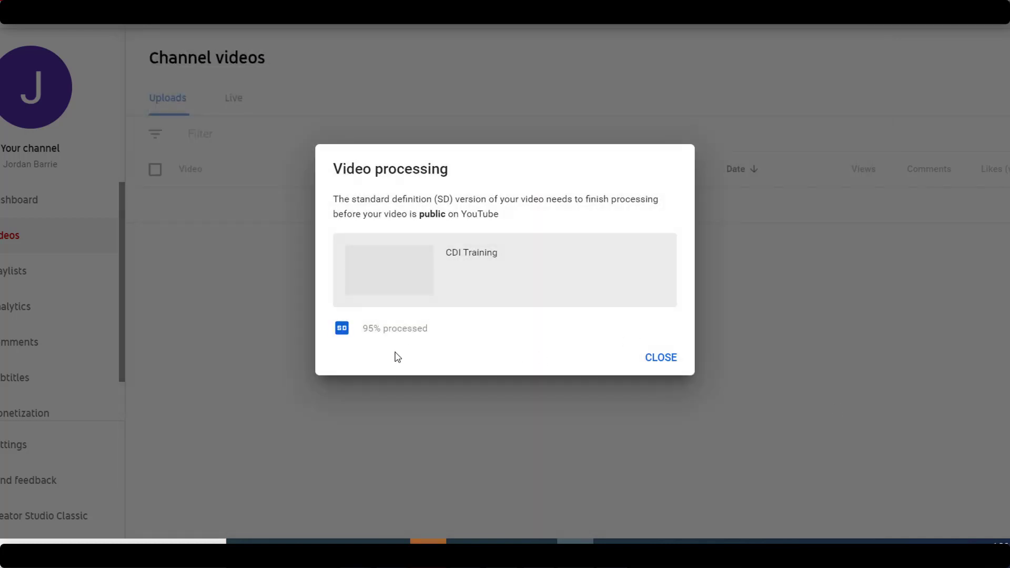
pyautogui.moveTo(348, 375)
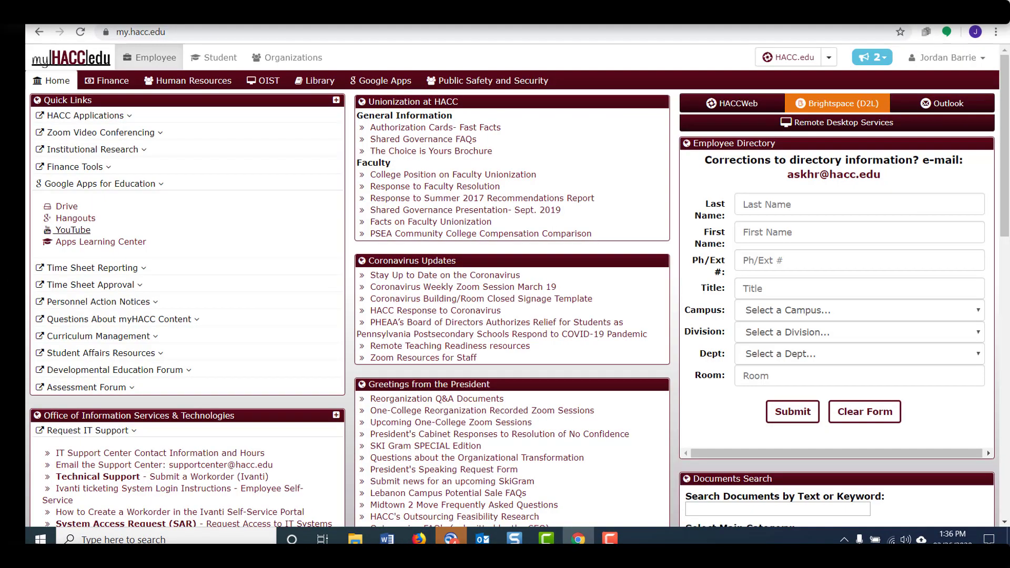
pyautogui.moveTo(857, 117)
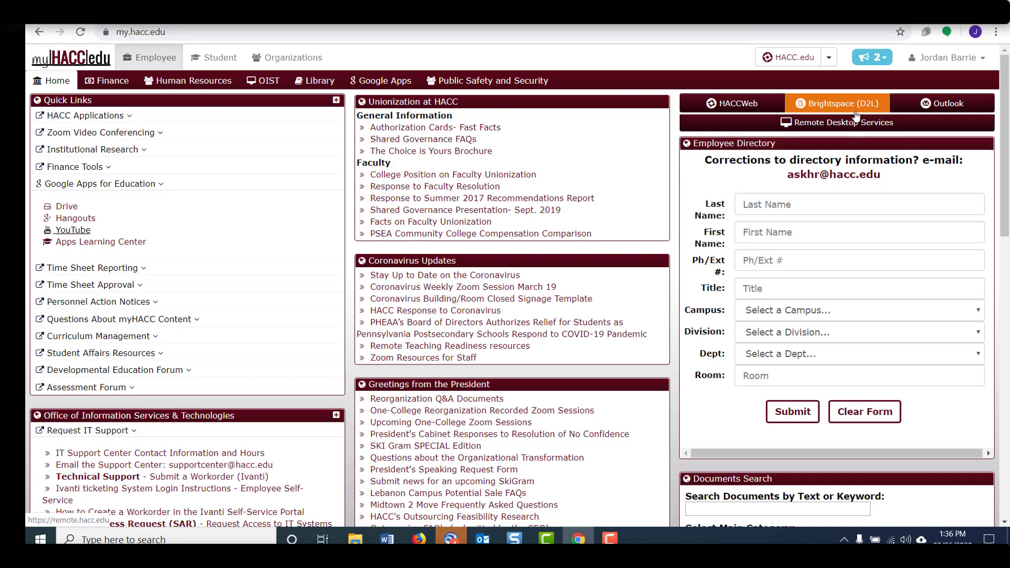
# - Go from the myHACC employee page to Brightspace (D2L) and the Sandbox course
pyautogui.click(837, 103)
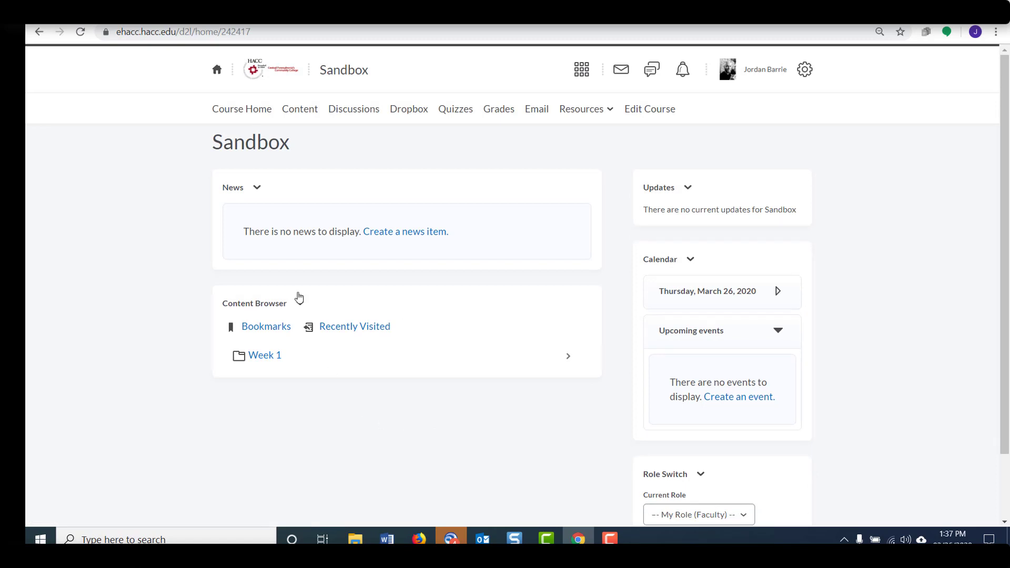
# - In the Sandbox course Content, start a new link topic in the Week 1 module
pyautogui.click(300, 108)
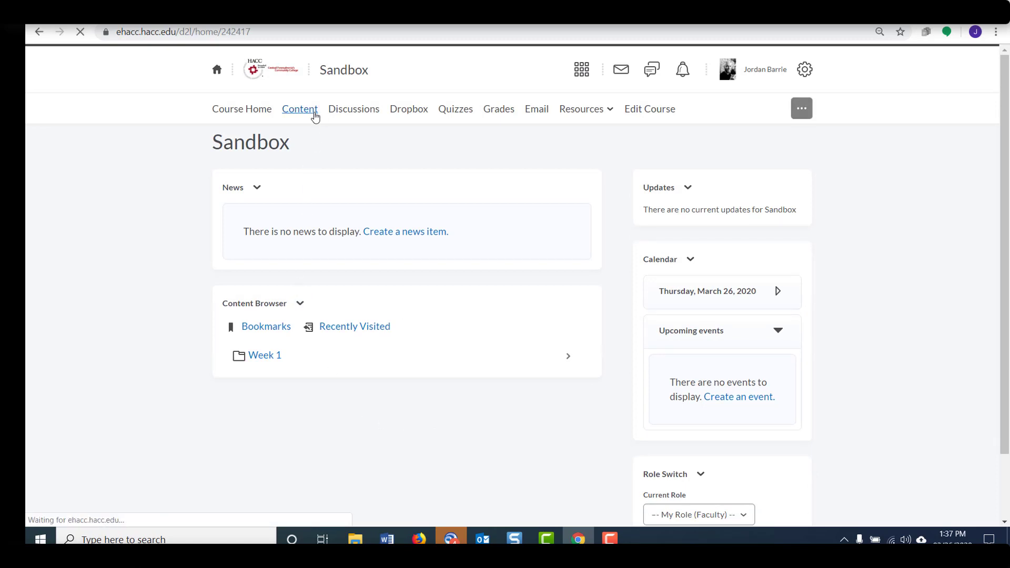
pyautogui.click(300, 108)
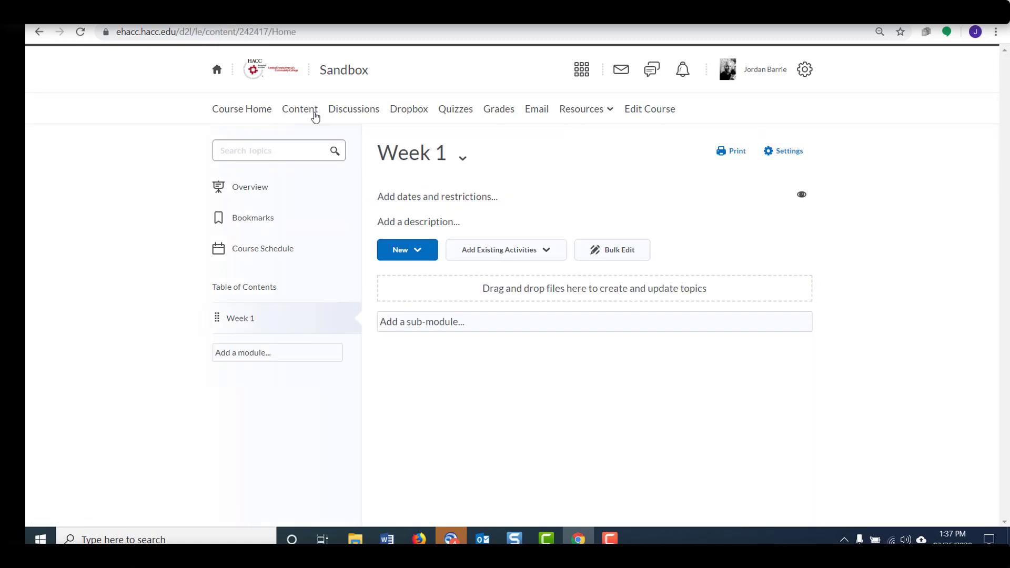
pyautogui.moveTo(172, 286)
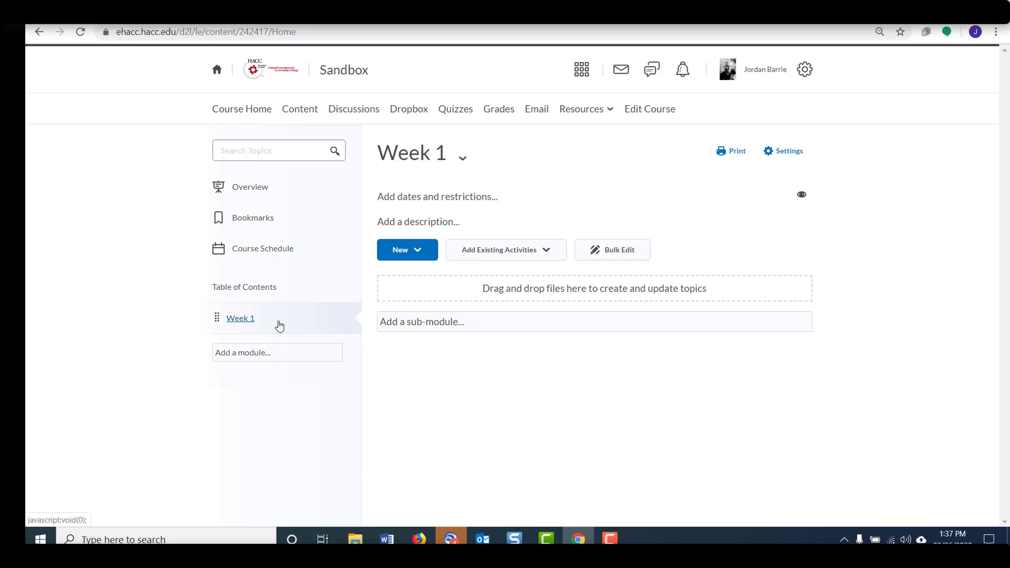
pyautogui.moveTo(222, 335)
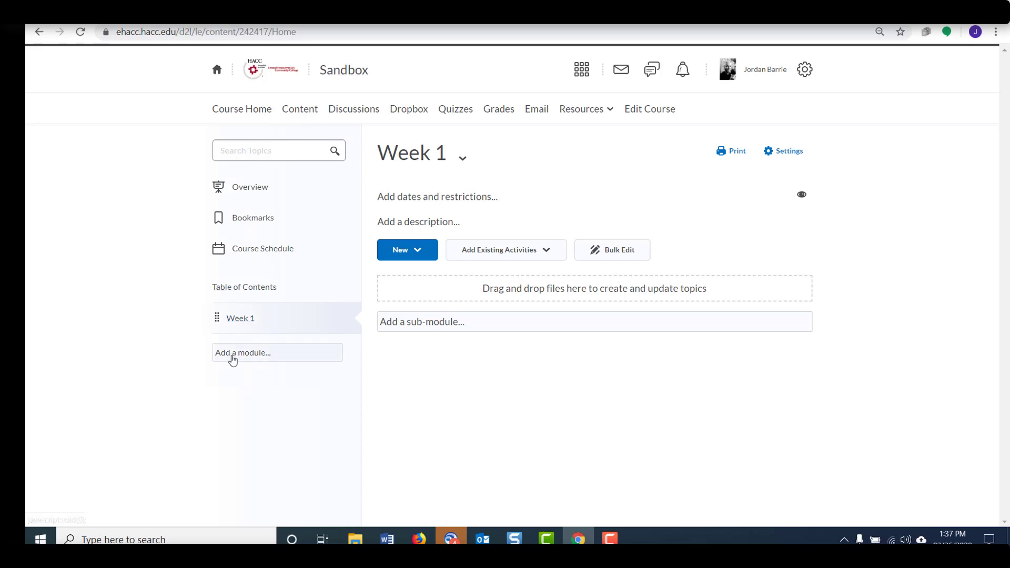
pyautogui.moveTo(252, 359)
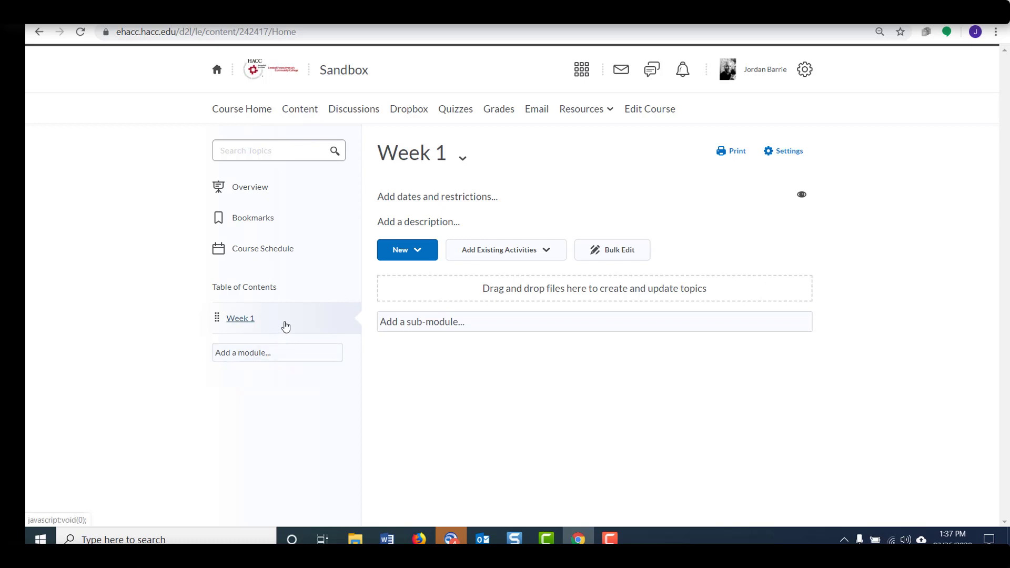
pyautogui.moveTo(406, 305)
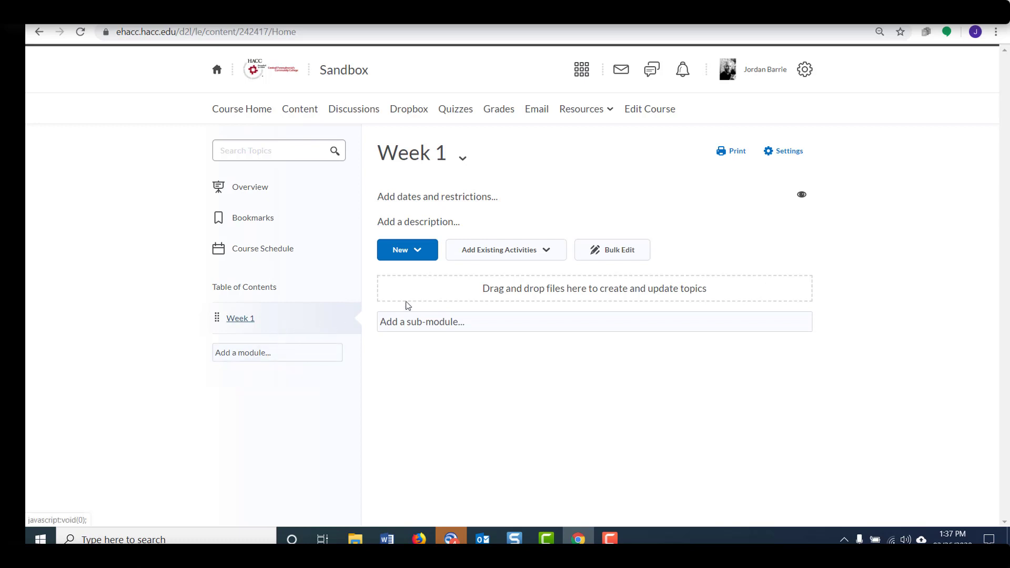
pyautogui.moveTo(433, 265)
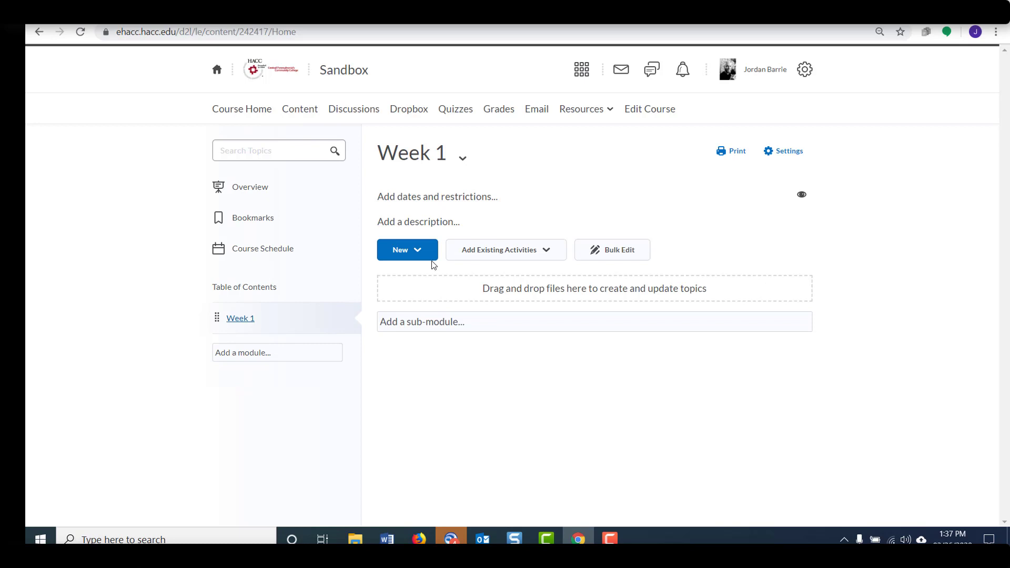
pyautogui.click(408, 250)
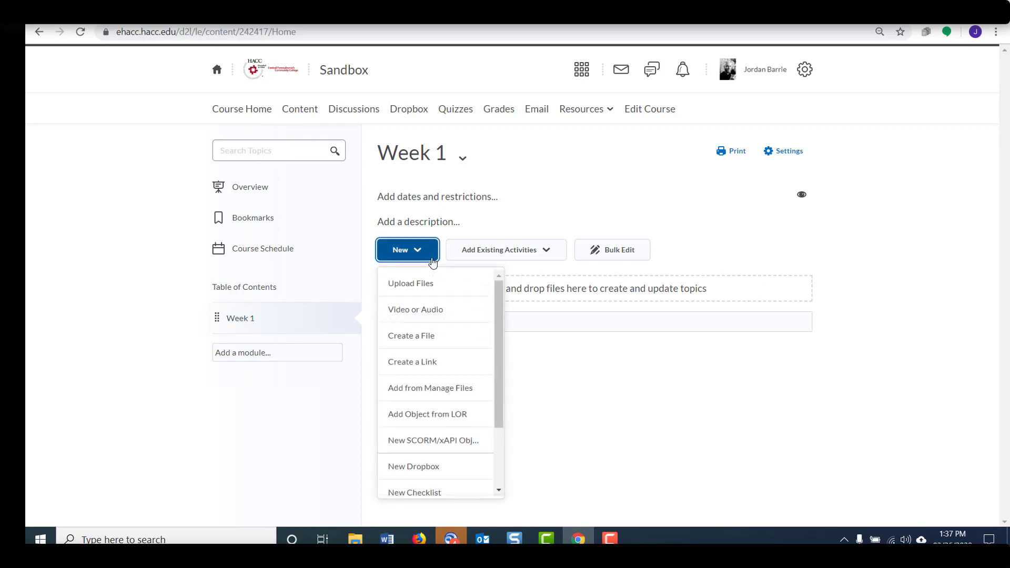
pyautogui.moveTo(451, 367)
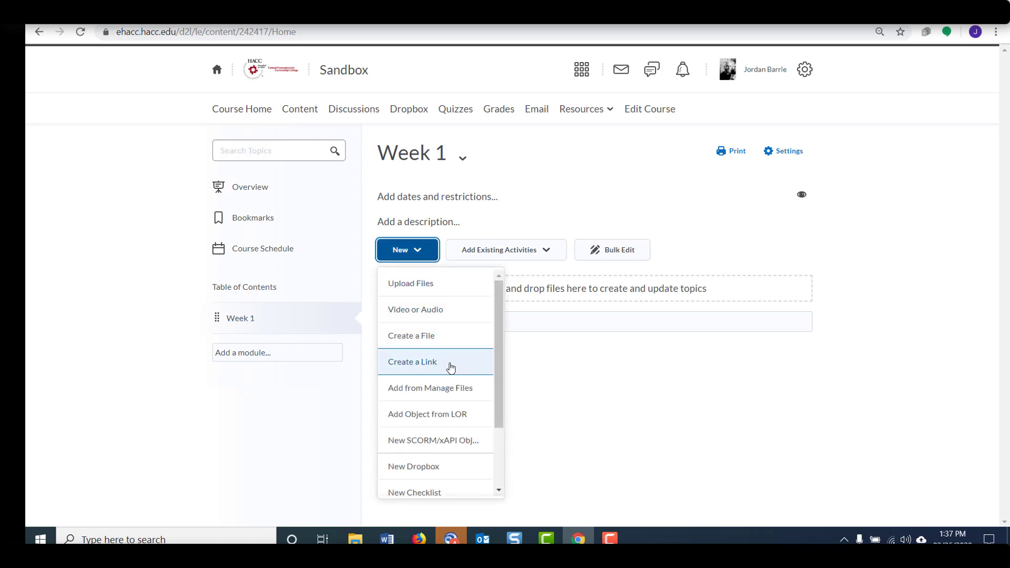
pyautogui.click(413, 361)
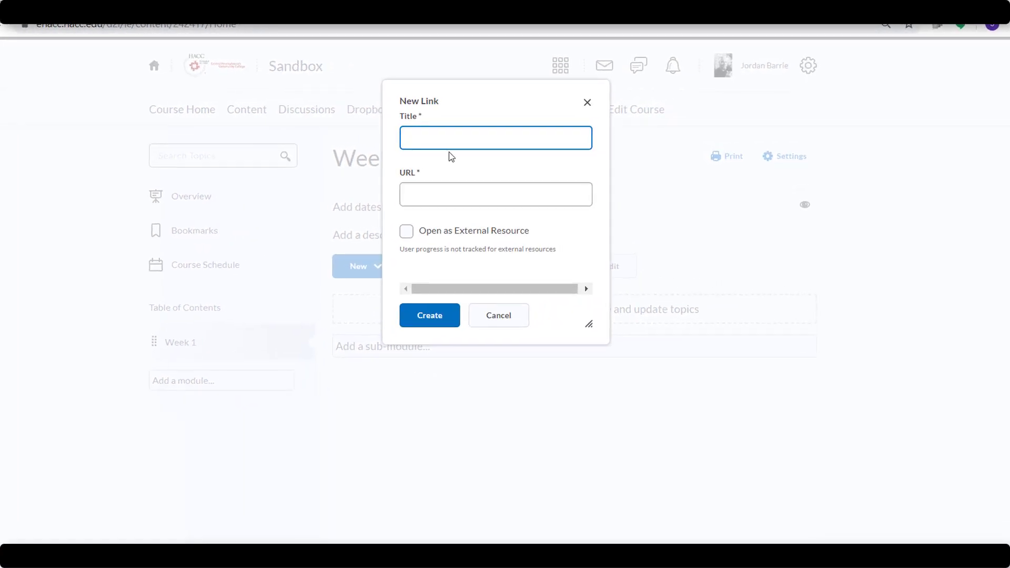
# - Create a link titled 'CDI Training' with the pasted YouTube video URL
pyautogui.write('CD')
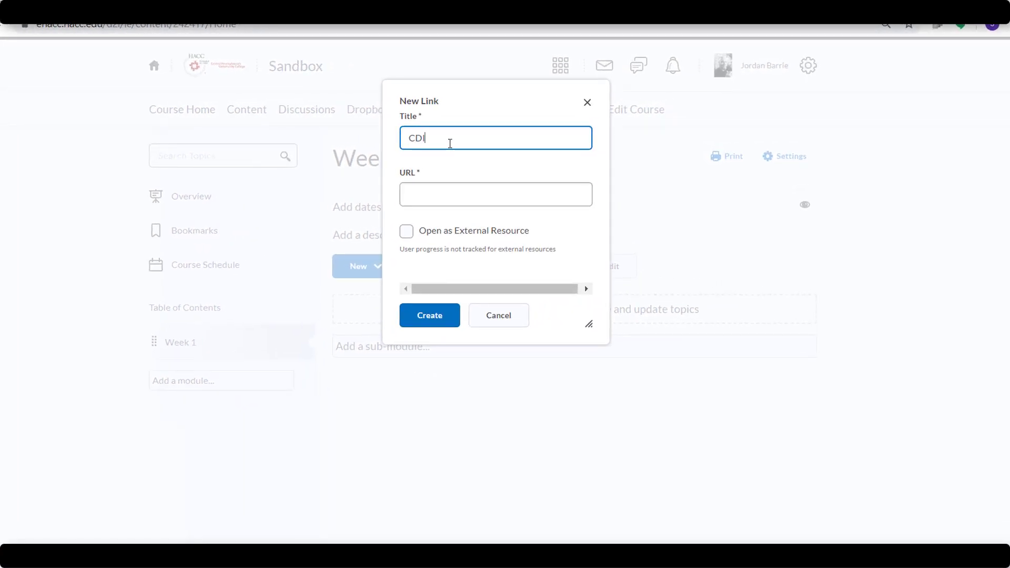
pyautogui.write('T')
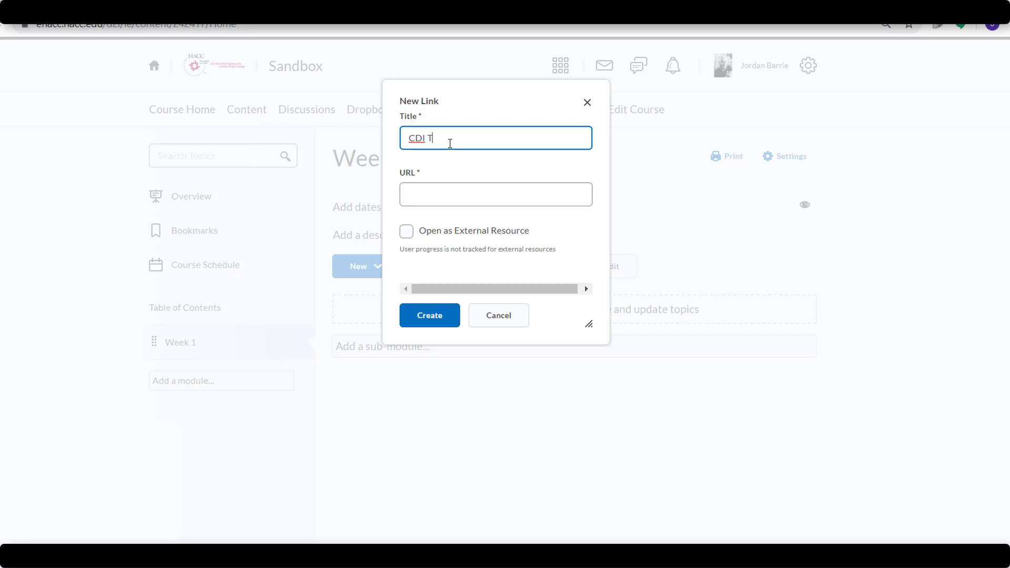
pyautogui.write('Training')
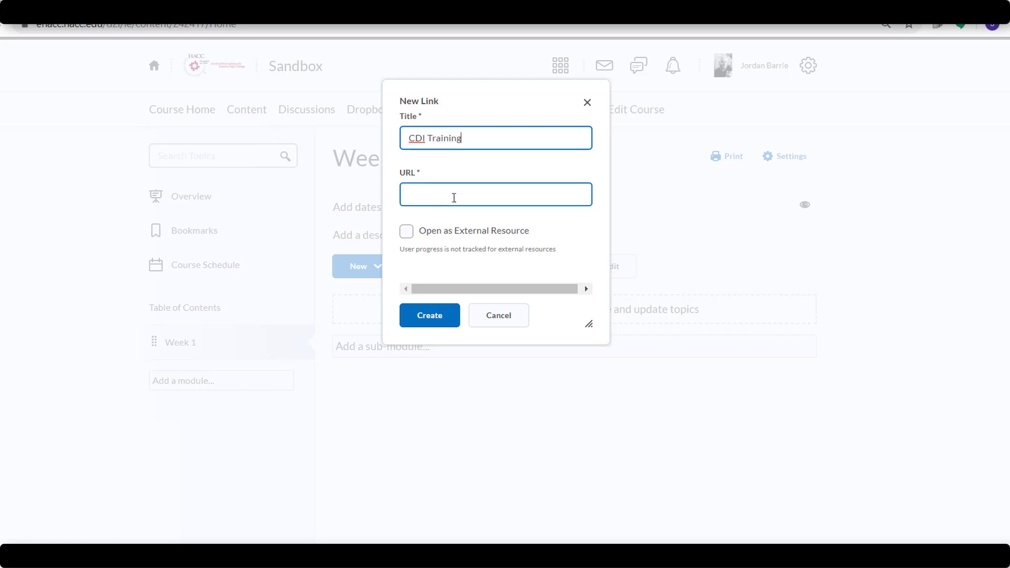
pyautogui.click(496, 193)
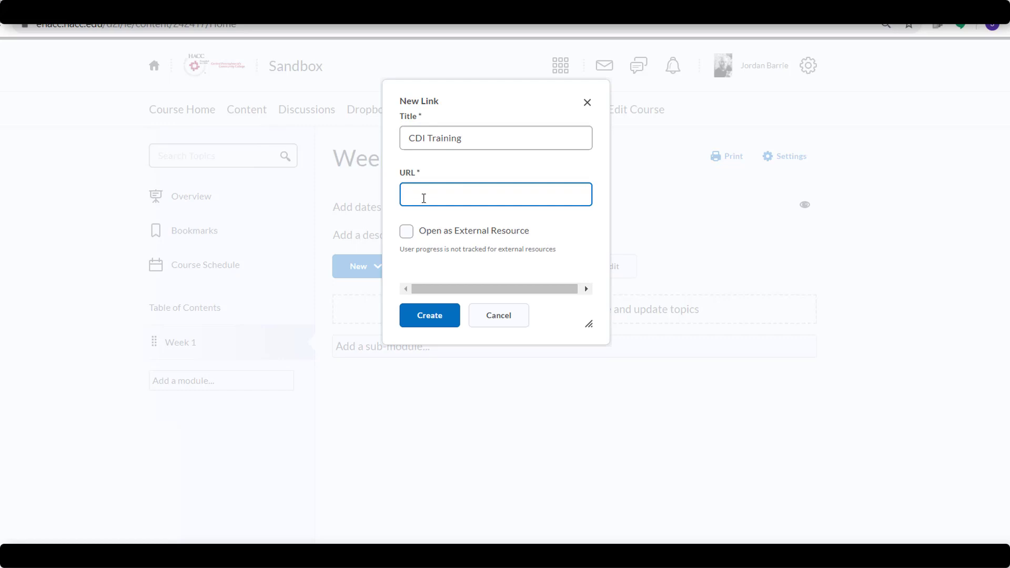
pyautogui.rightClick(495, 194)
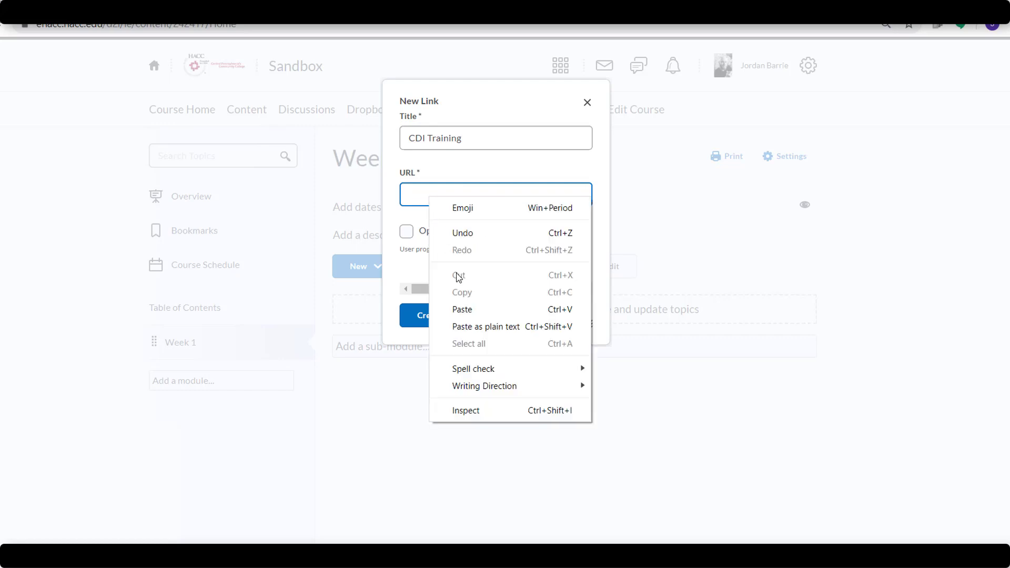
pyautogui.click(463, 310)
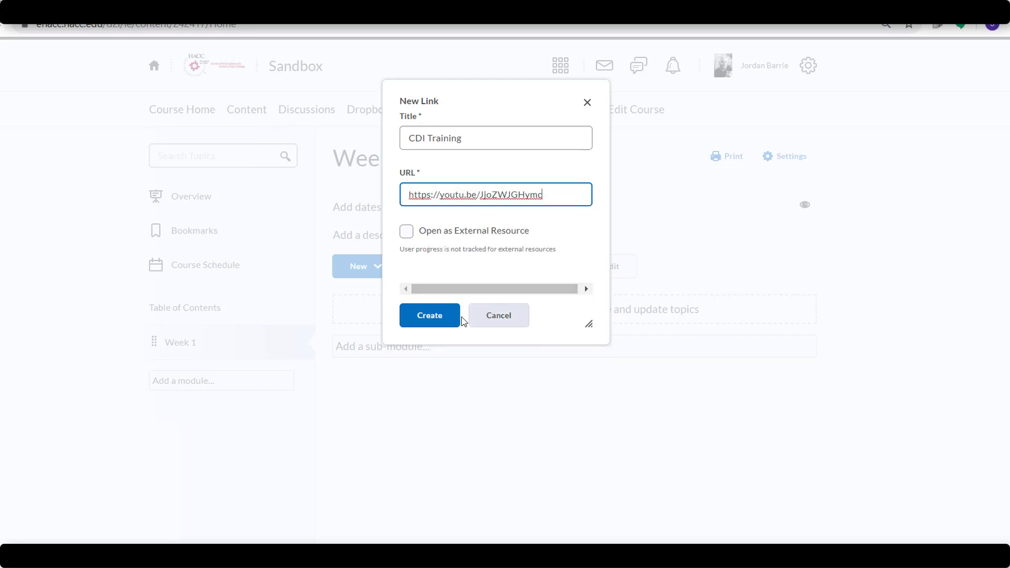
pyautogui.click(430, 315)
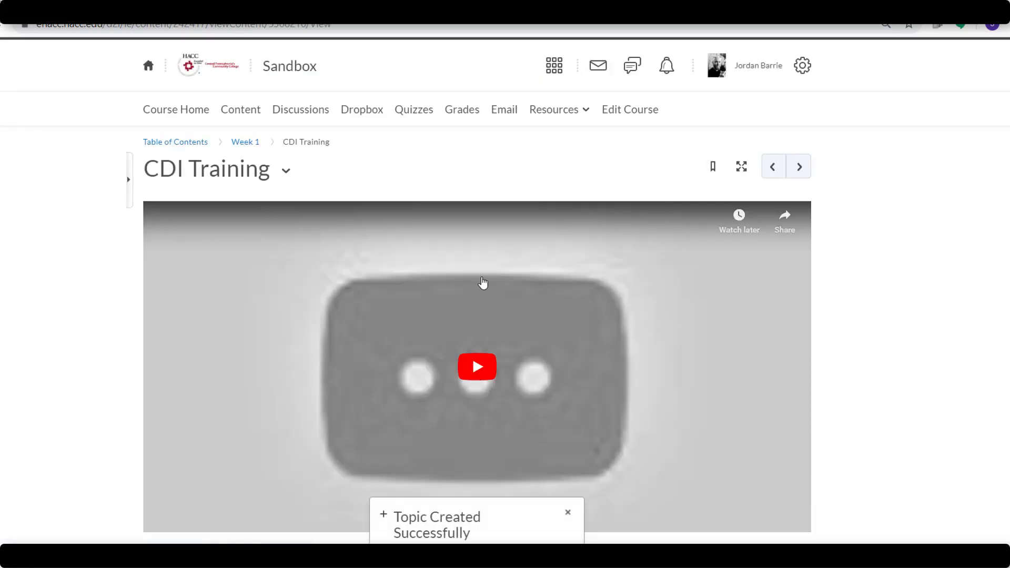
pyautogui.moveTo(364, 398)
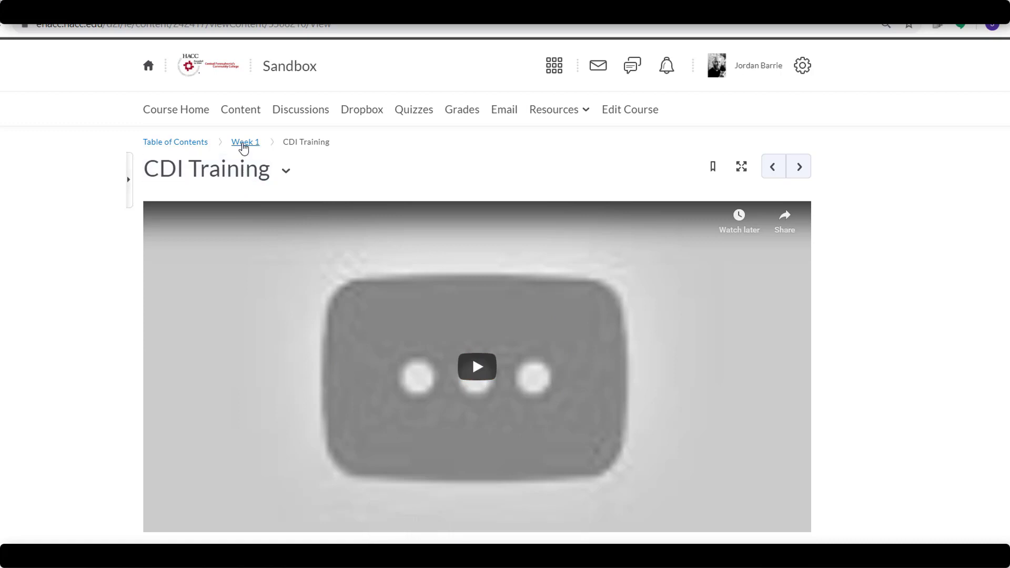
# - Return to the Week 1 module page, now listing the CDI Training link
pyautogui.click(245, 142)
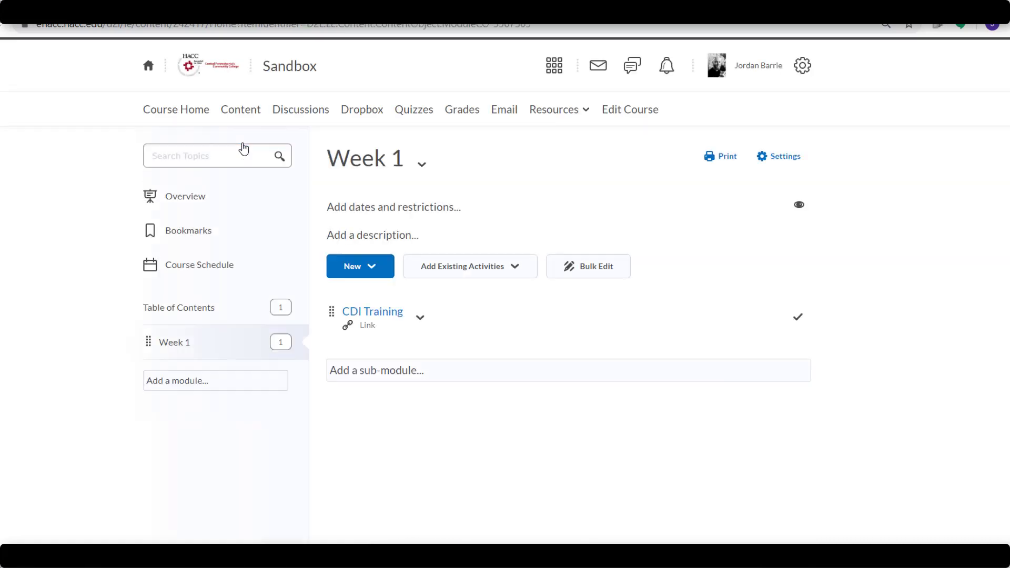
pyautogui.moveTo(334, 324)
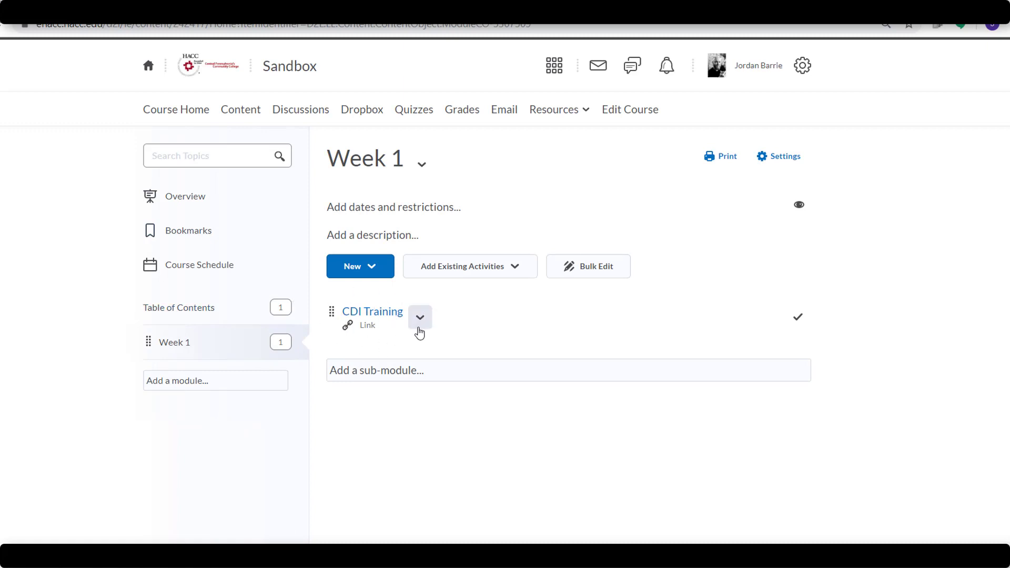
pyautogui.moveTo(389, 62)
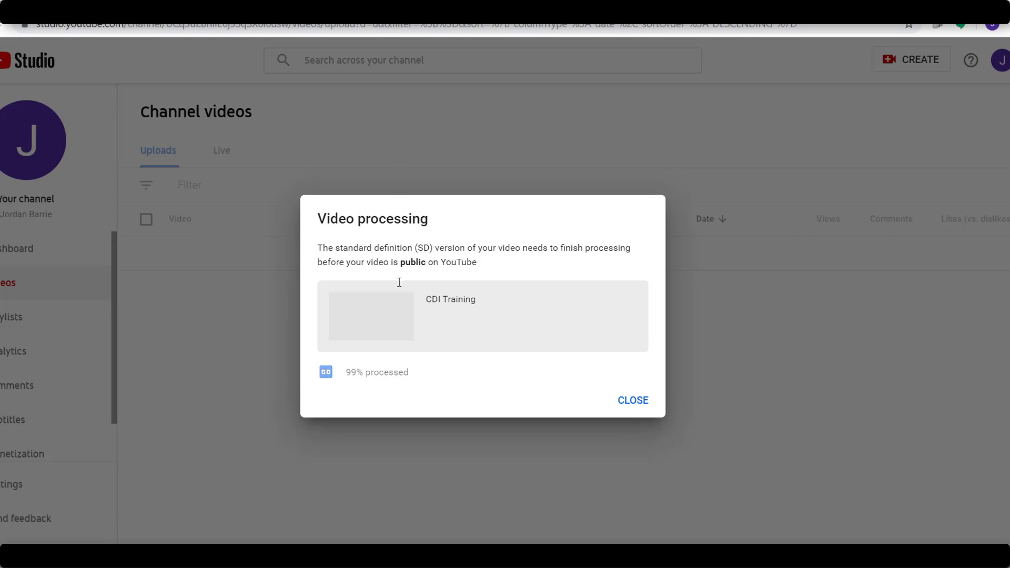
pyautogui.moveTo(365, 404)
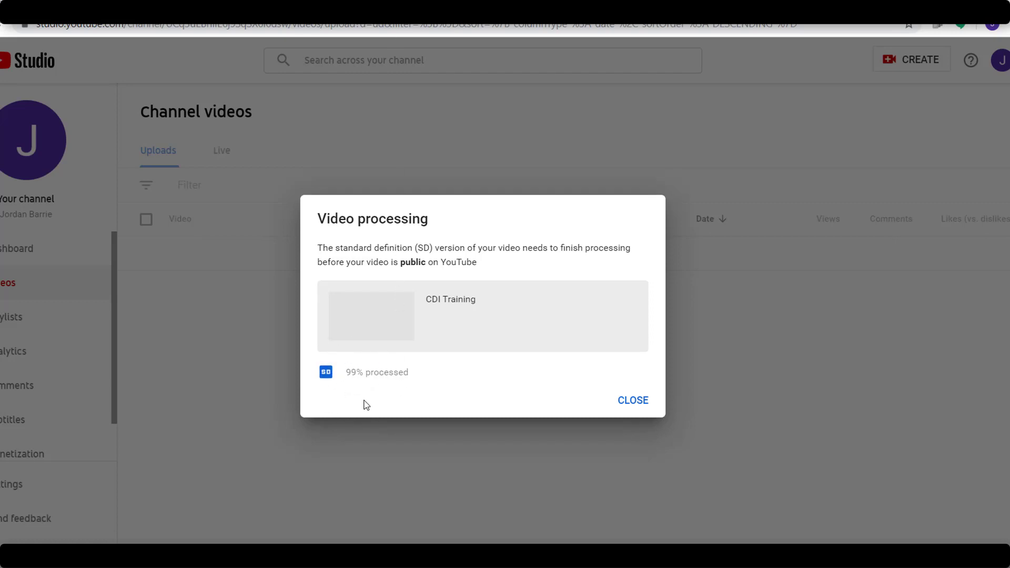